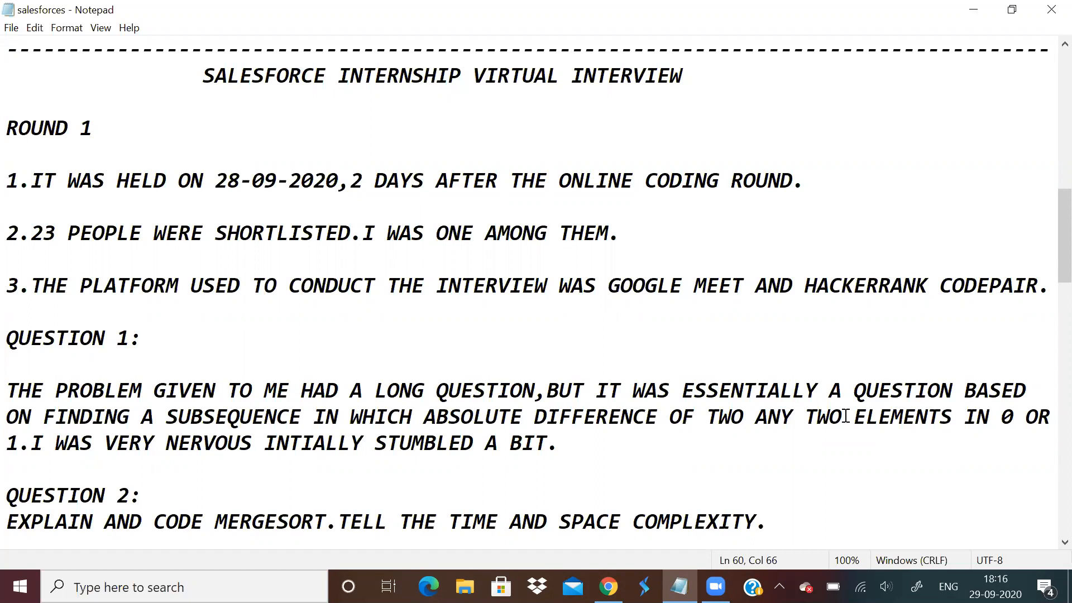
mouse_move(640, 297)
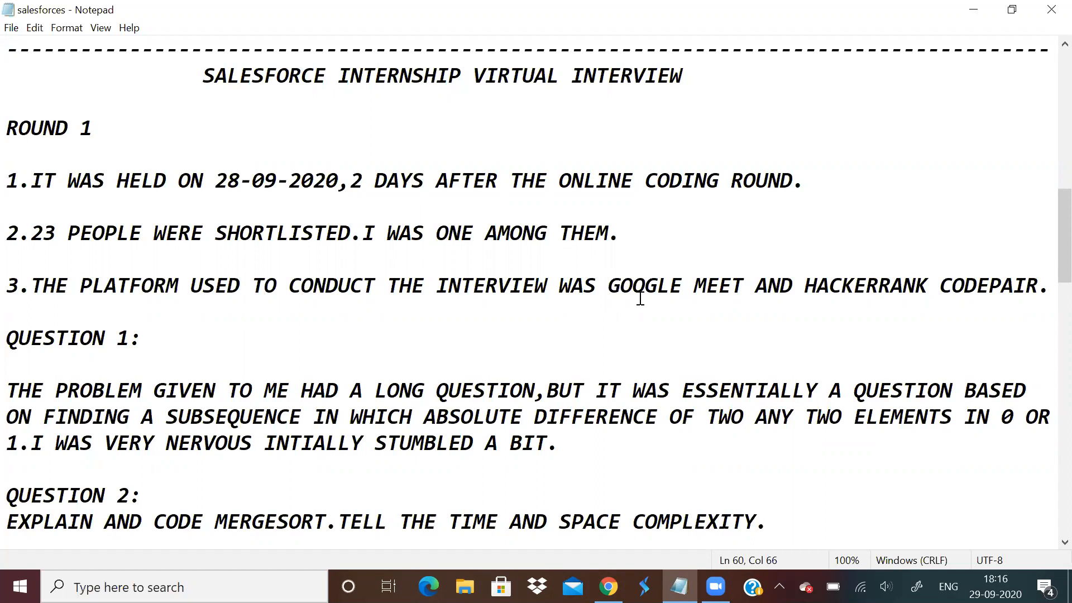
Append INTERNSHIP in capitals to the heading, replacing a lowercase first attempt.
type("int")
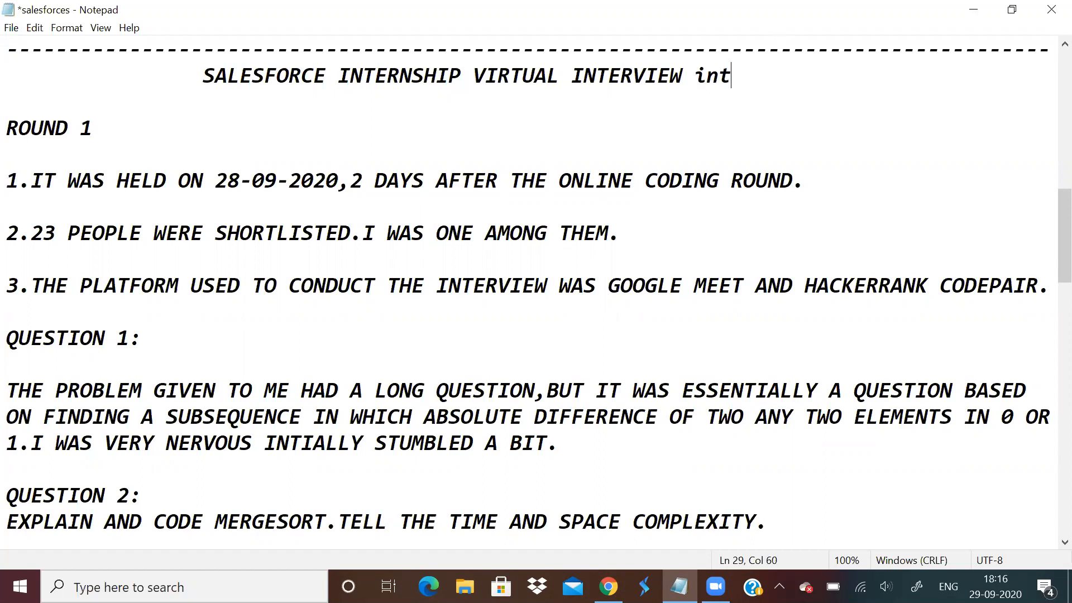
type("ernship")
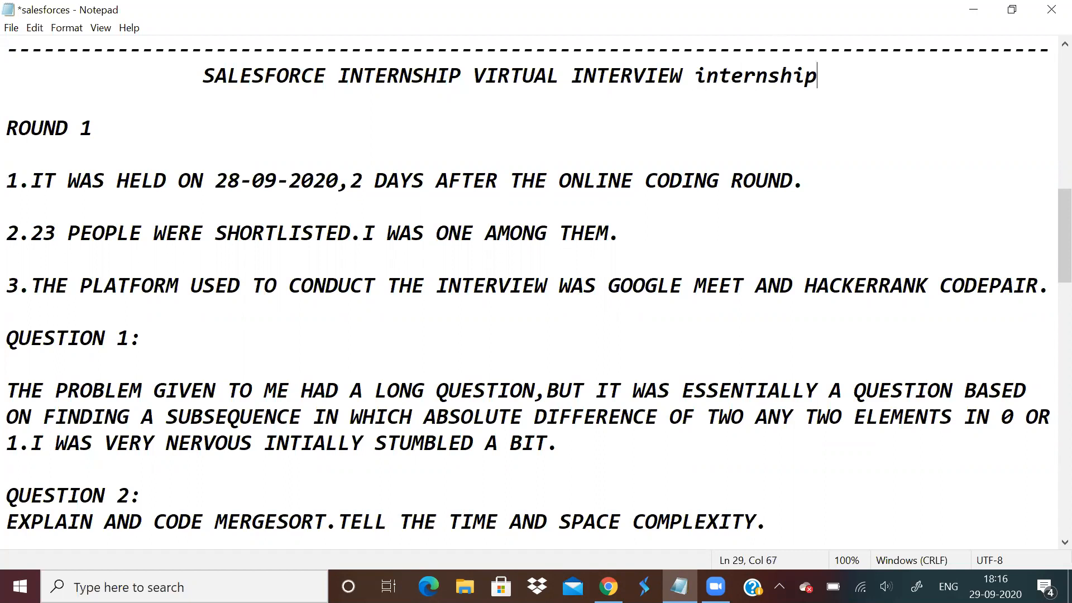
key("Backspace")
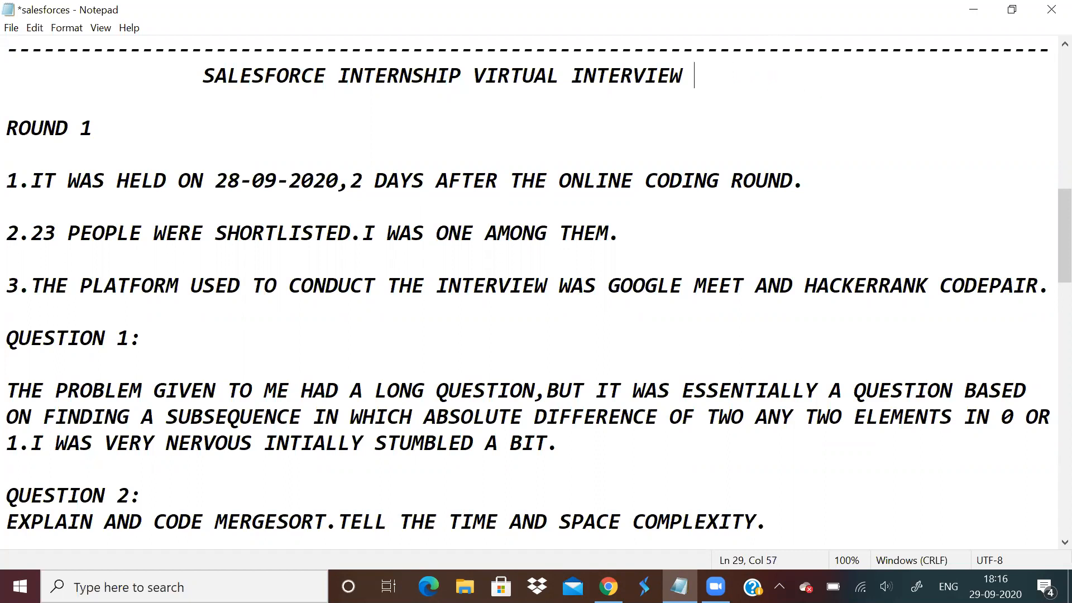
type("INTERSH")
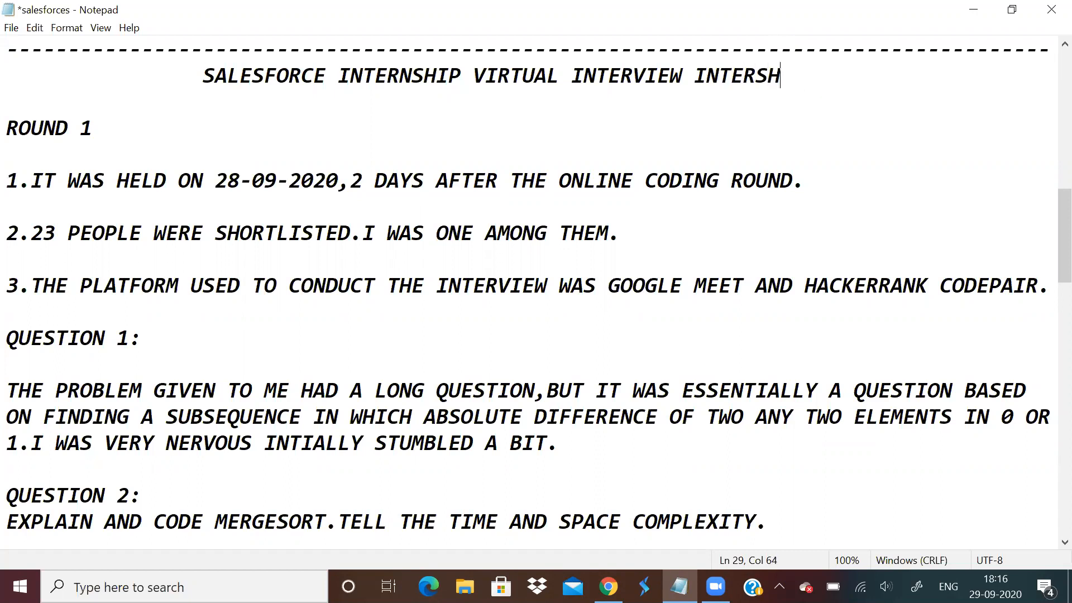
type("IP")
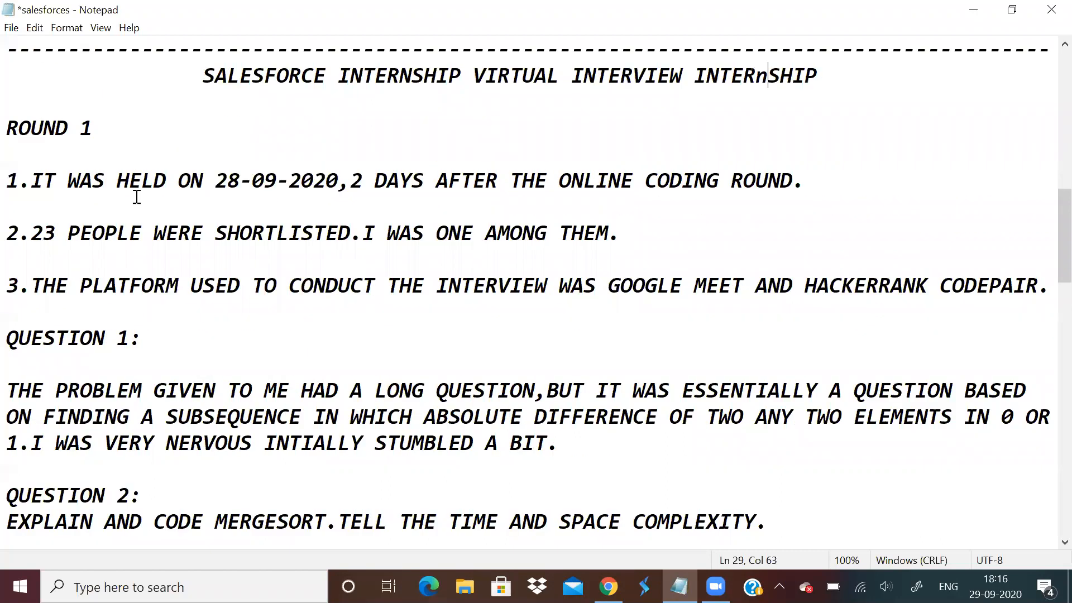
scroll("down", 3)
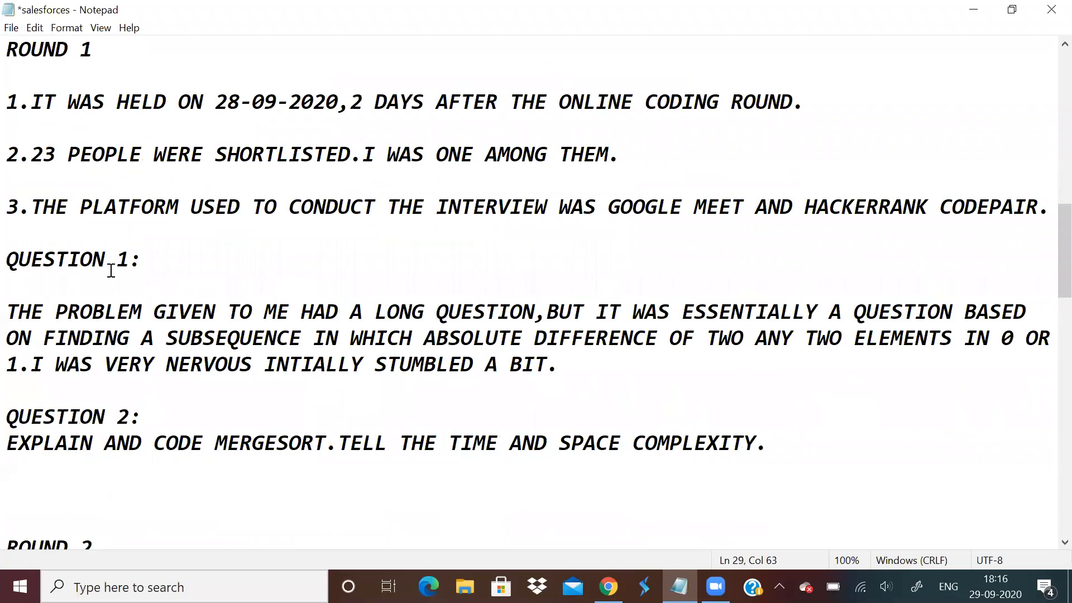
mouse_move(90, 335)
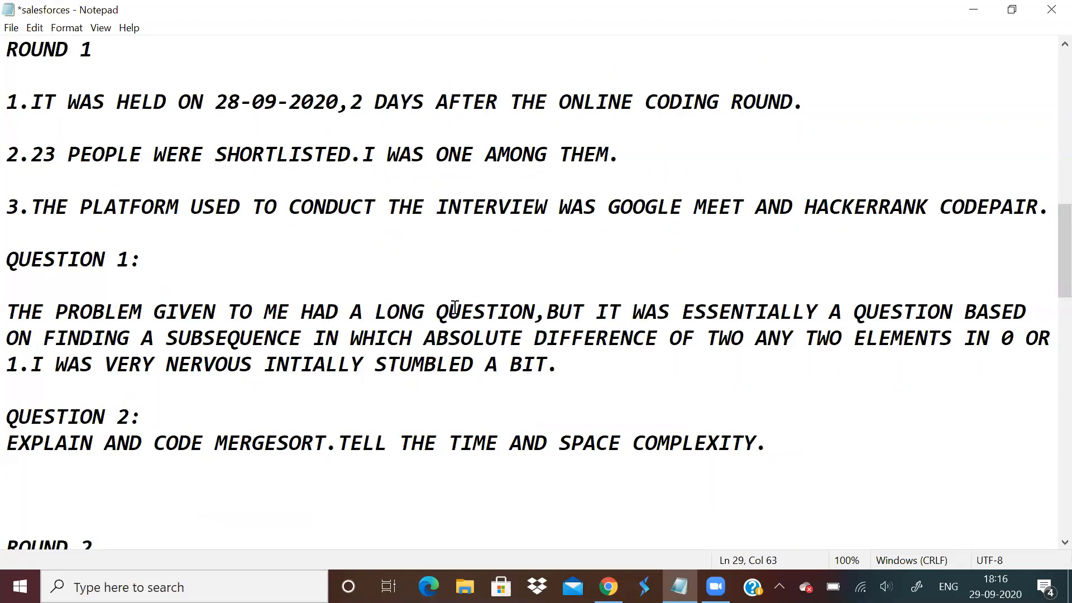
mouse_move(456, 308)
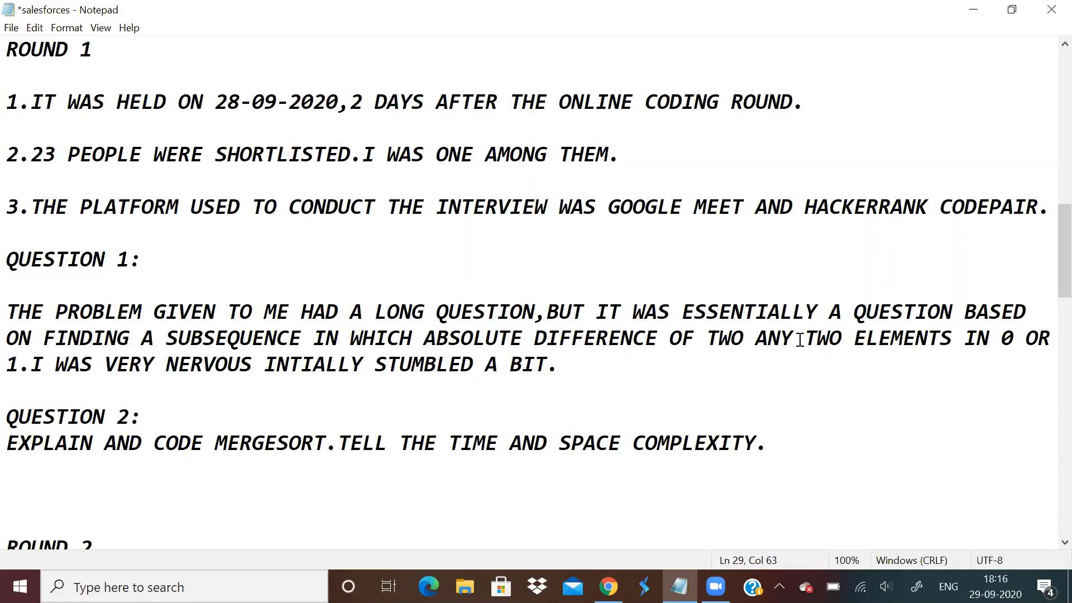
mouse_move(647, 346)
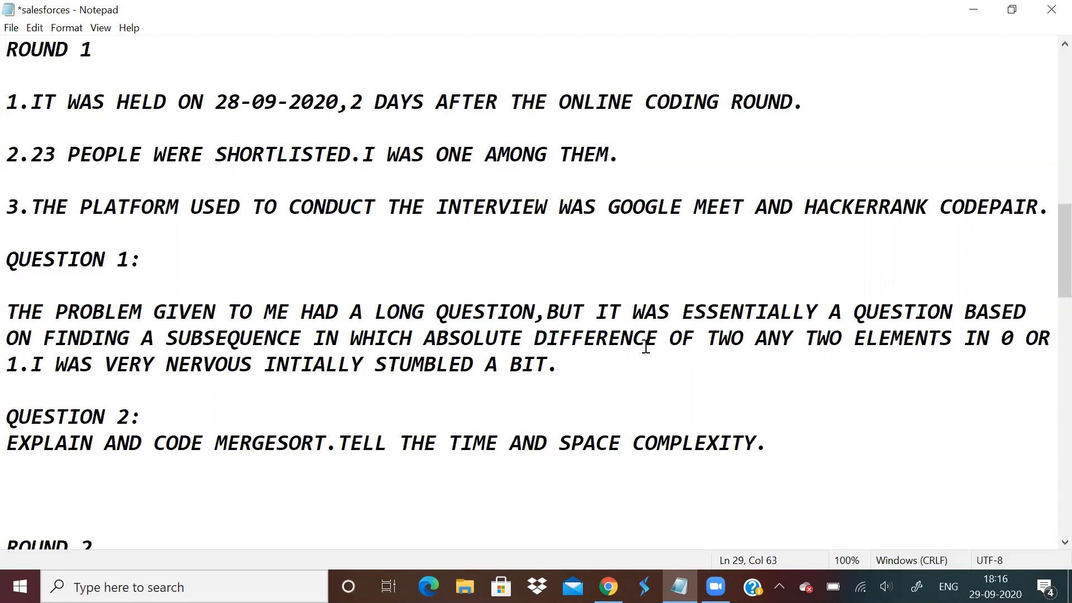
mouse_move(682, 366)
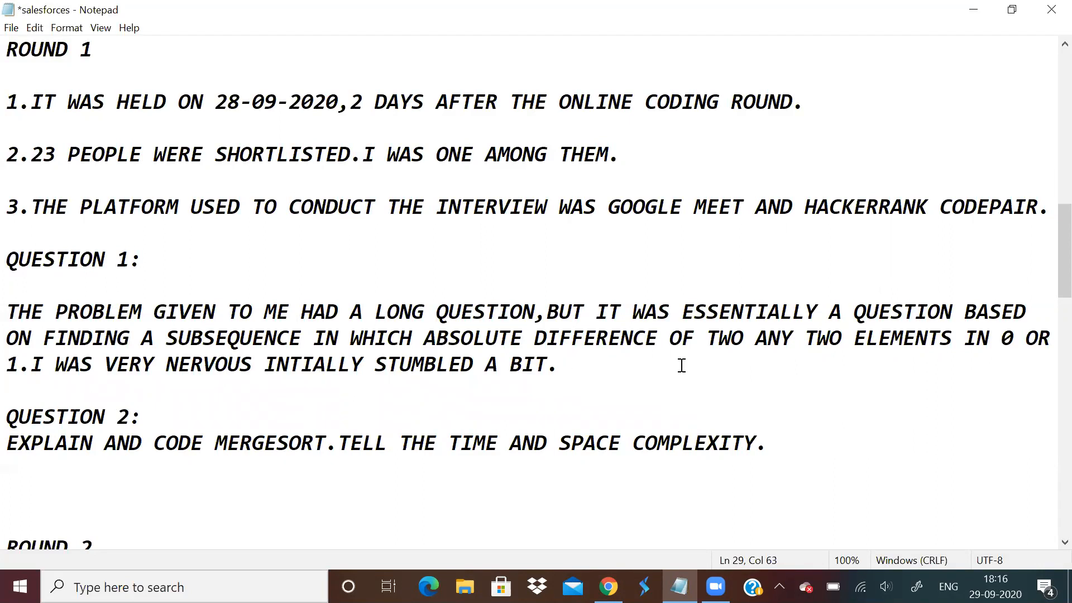
Insert ADJACENT before ANY in the Question 1 paragraph.
left_click(697, 337)
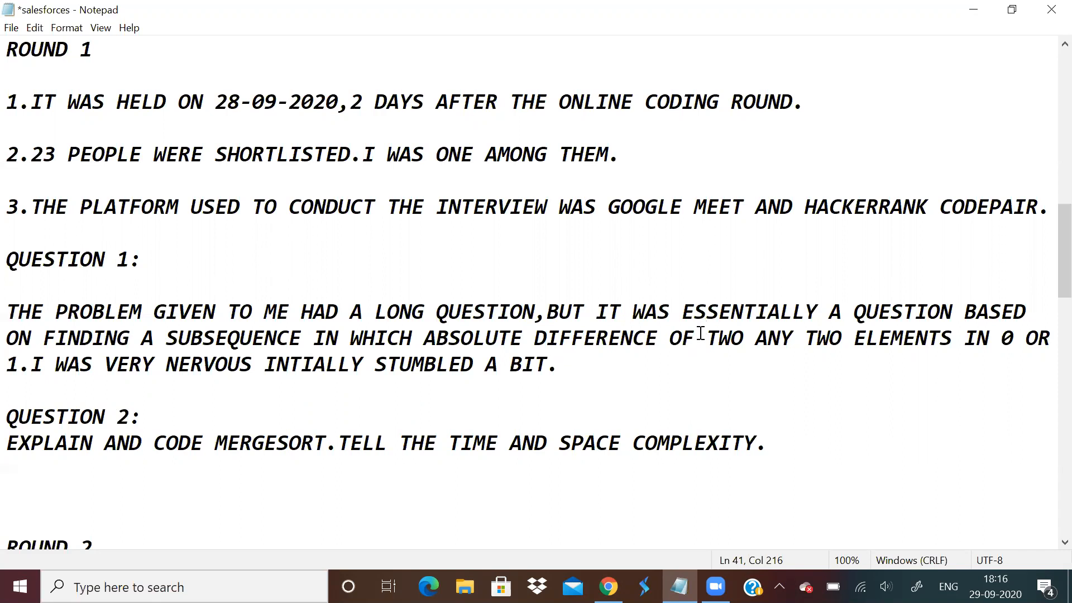
left_click(795, 337)
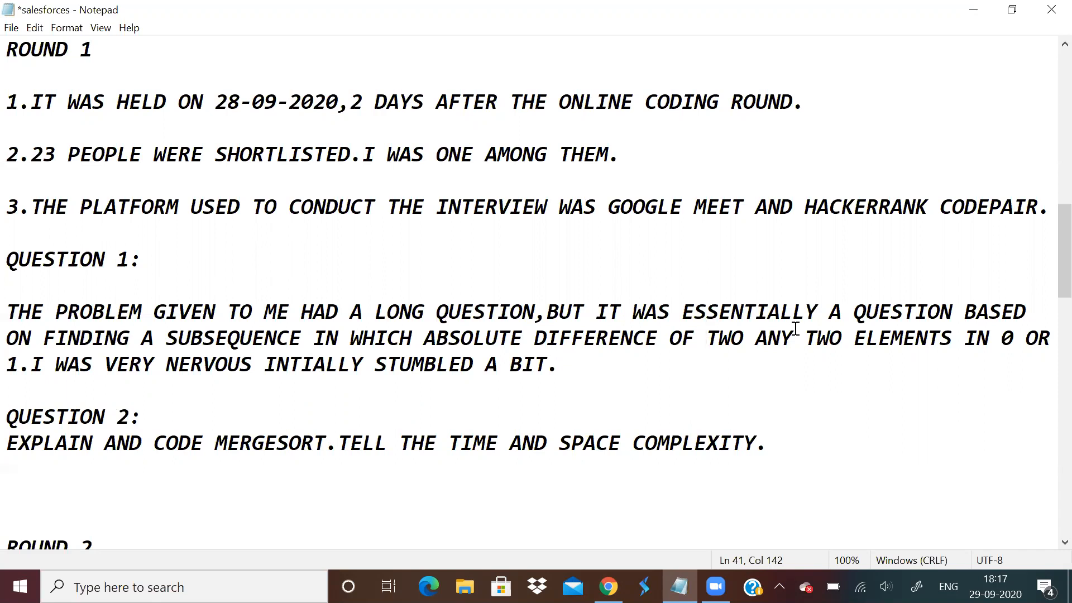
type("ad")
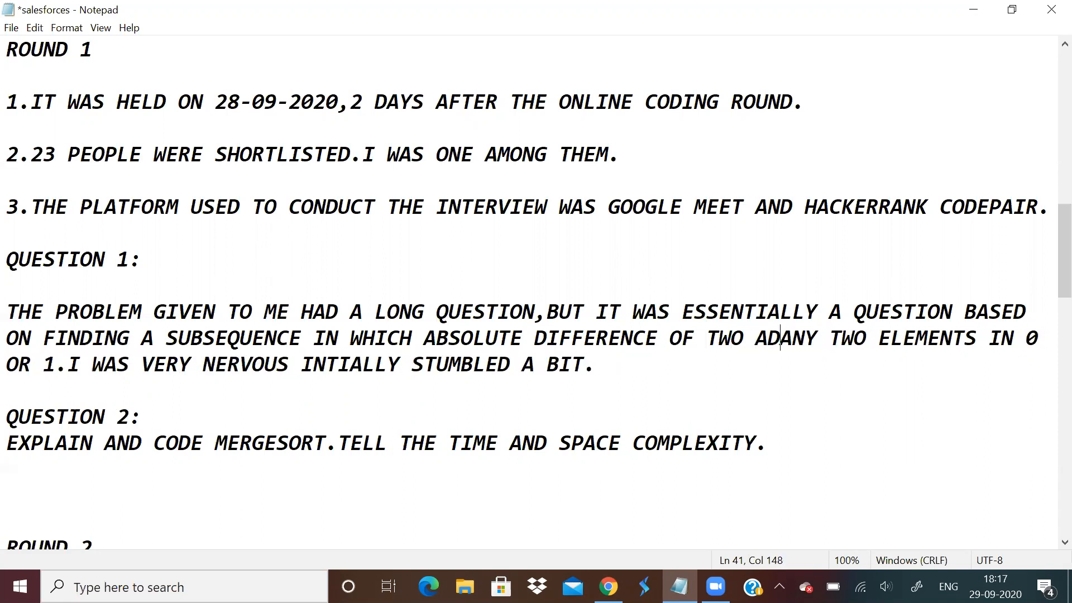
type("JACENT")
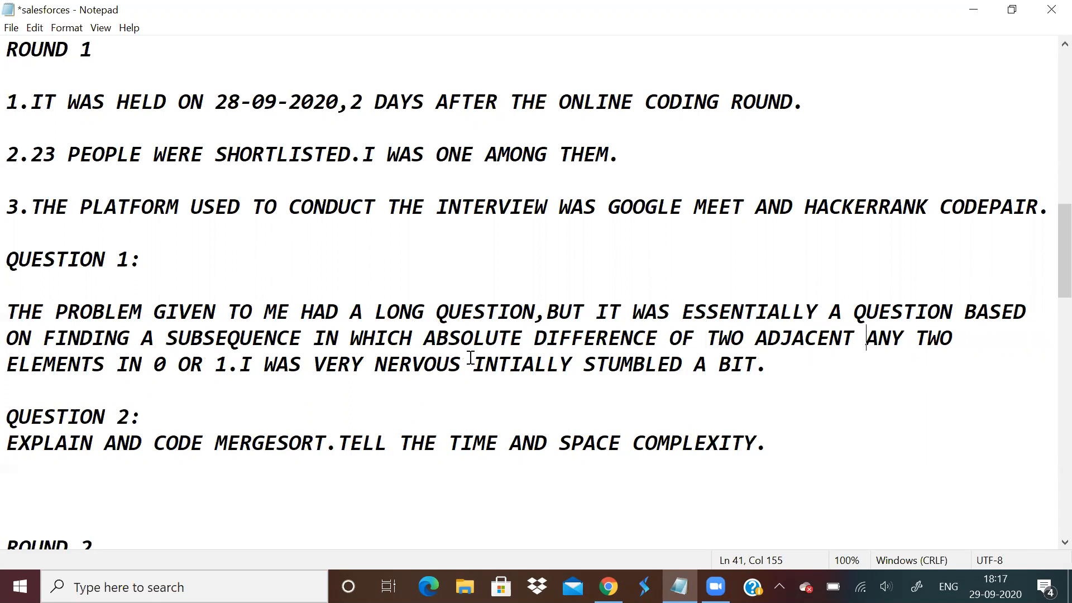
mouse_move(547, 335)
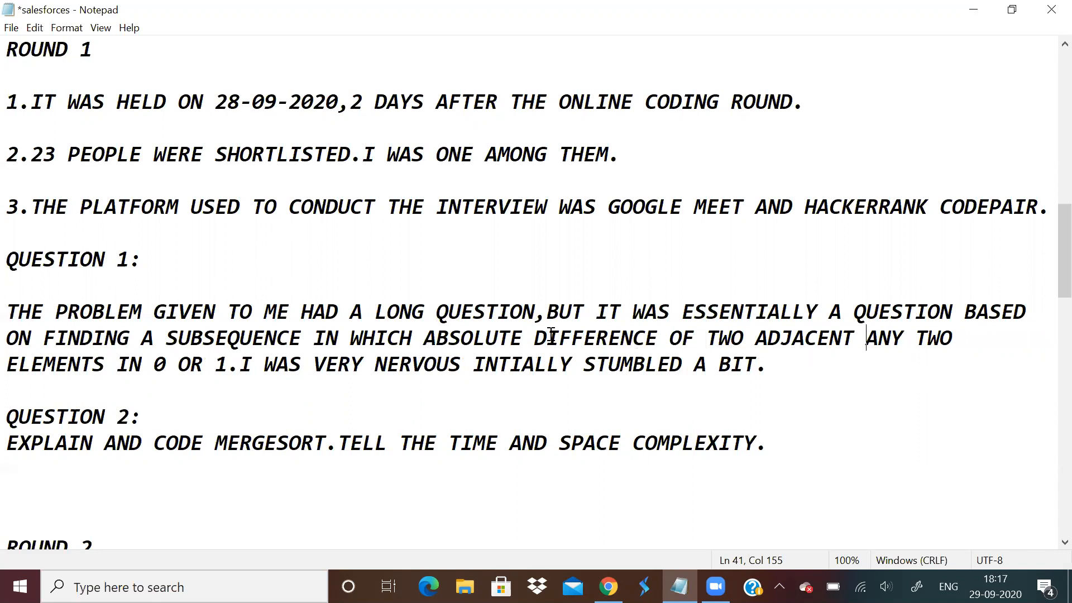
mouse_move(308, 376)
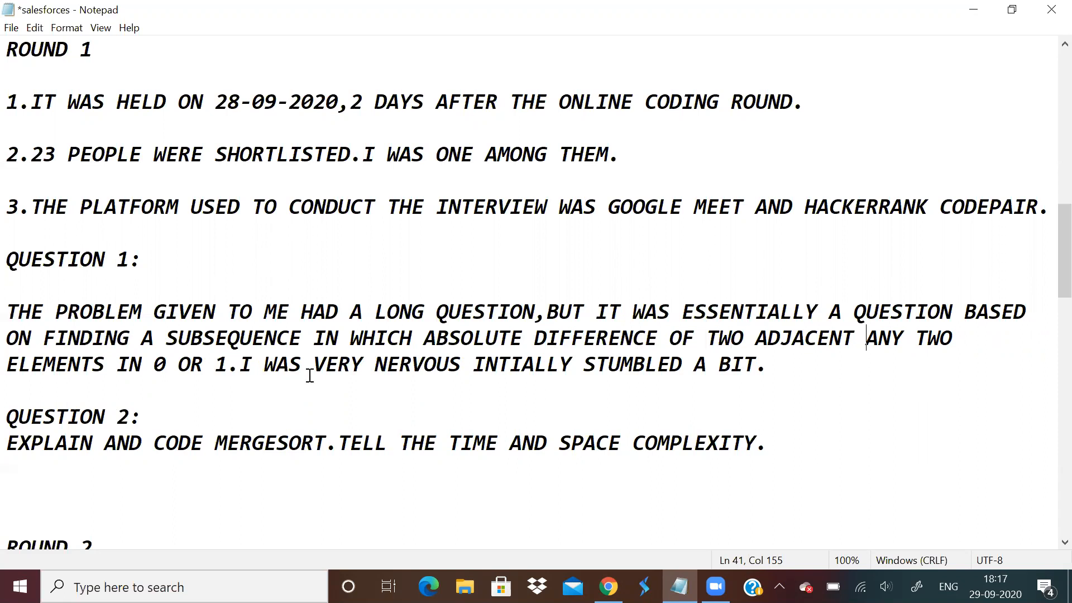
mouse_move(757, 346)
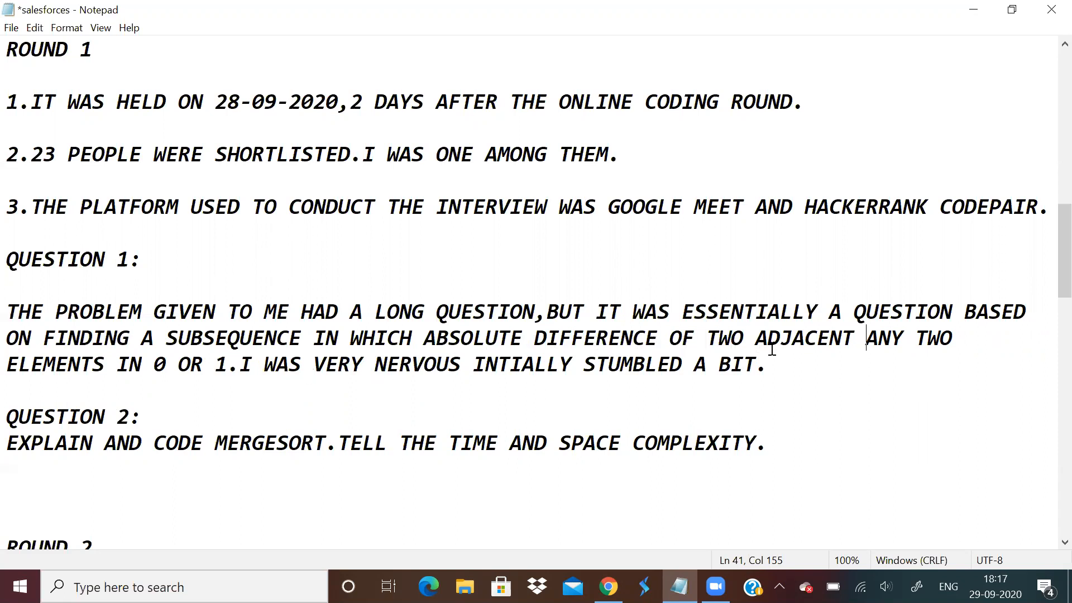
mouse_move(773, 368)
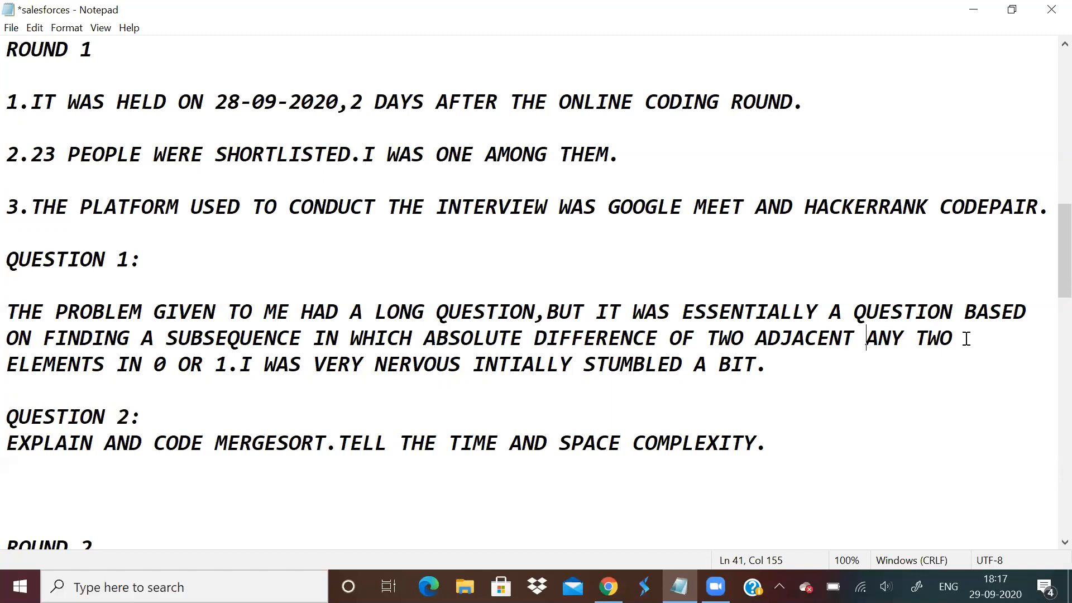
mouse_move(616, 473)
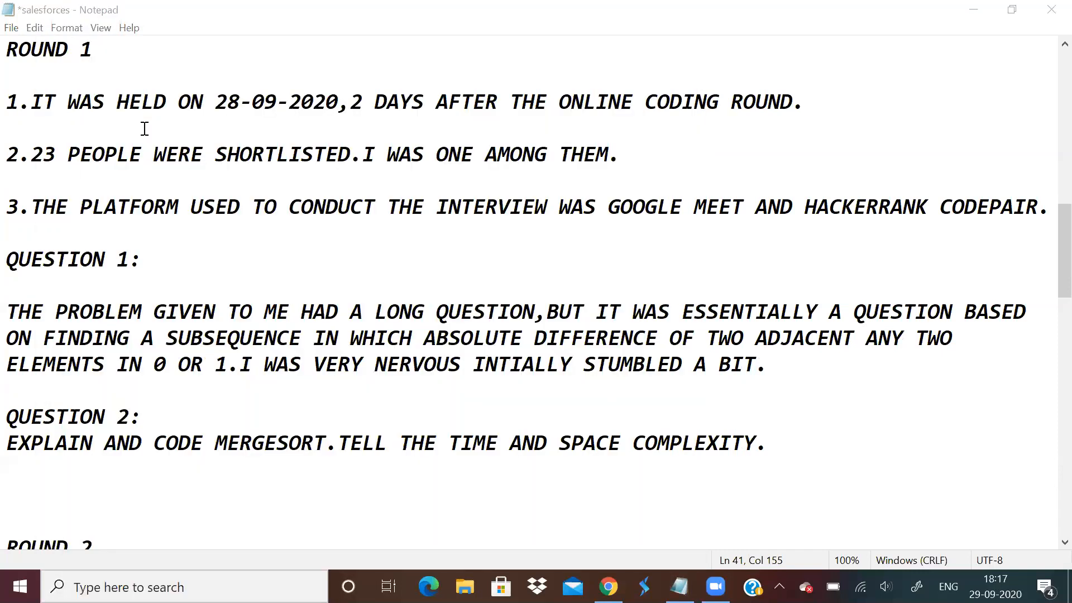
Search the Start menu for PAINT 3D and launch it.
left_click(715, 587)
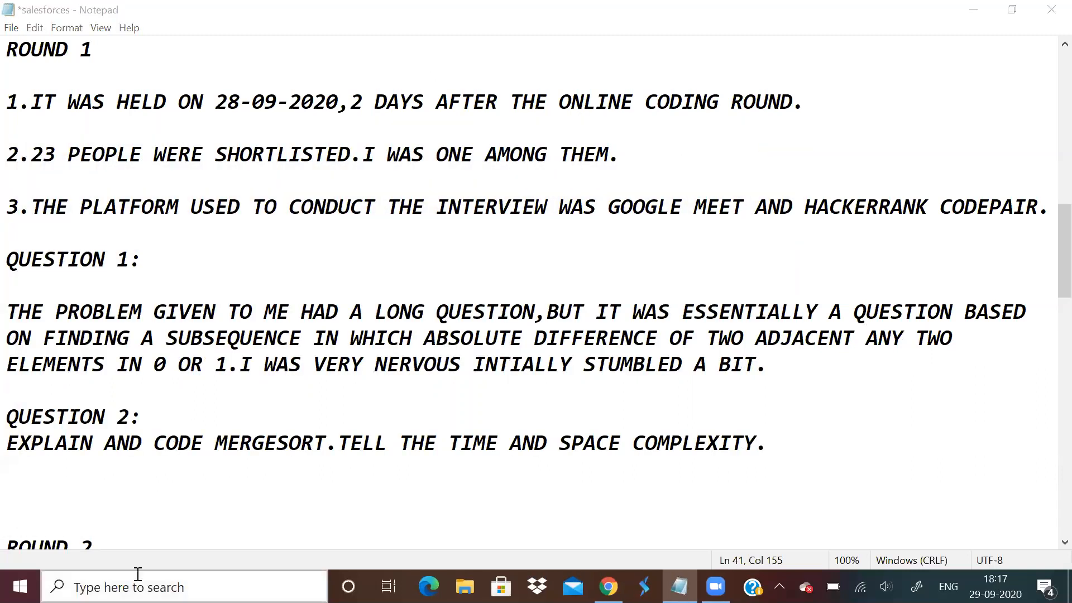
type("PAINT 3D")
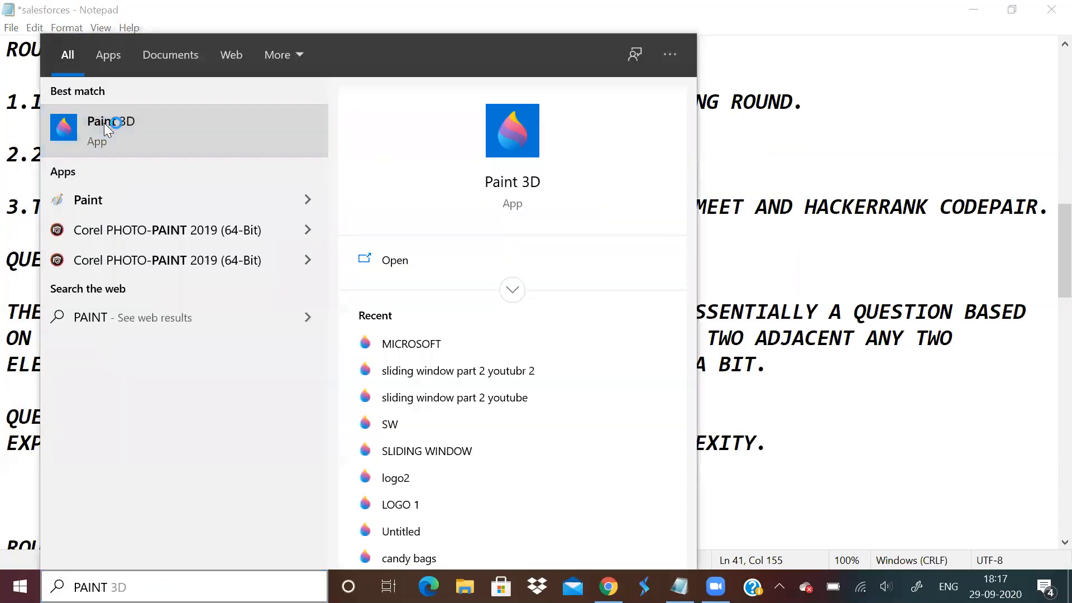
left_click(111, 129)
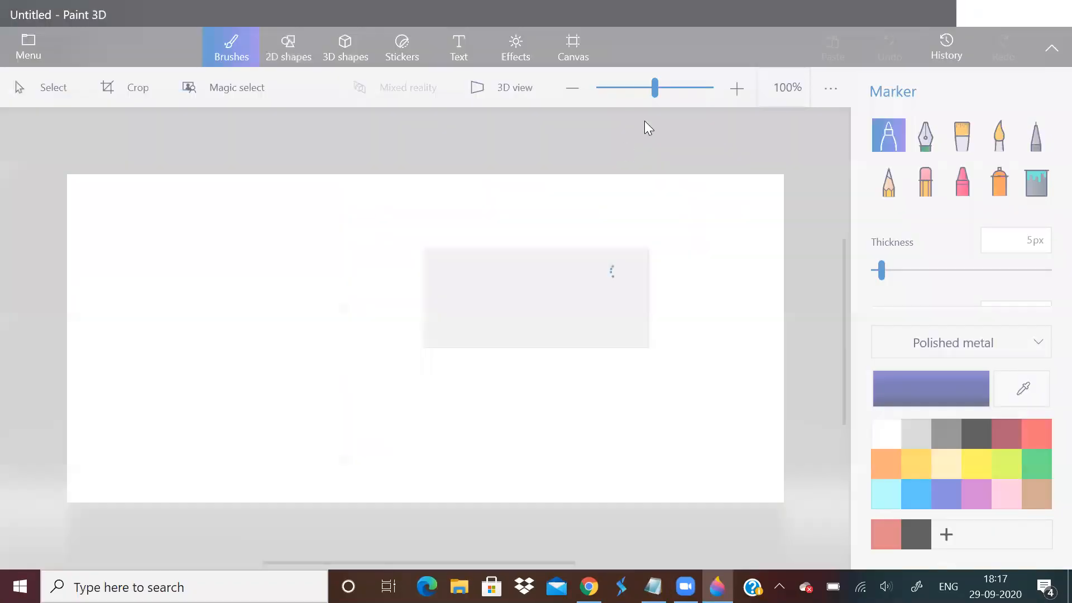
Handwrite the numbers with the Marker brush, then return to Notepad.
left_click(736, 87)
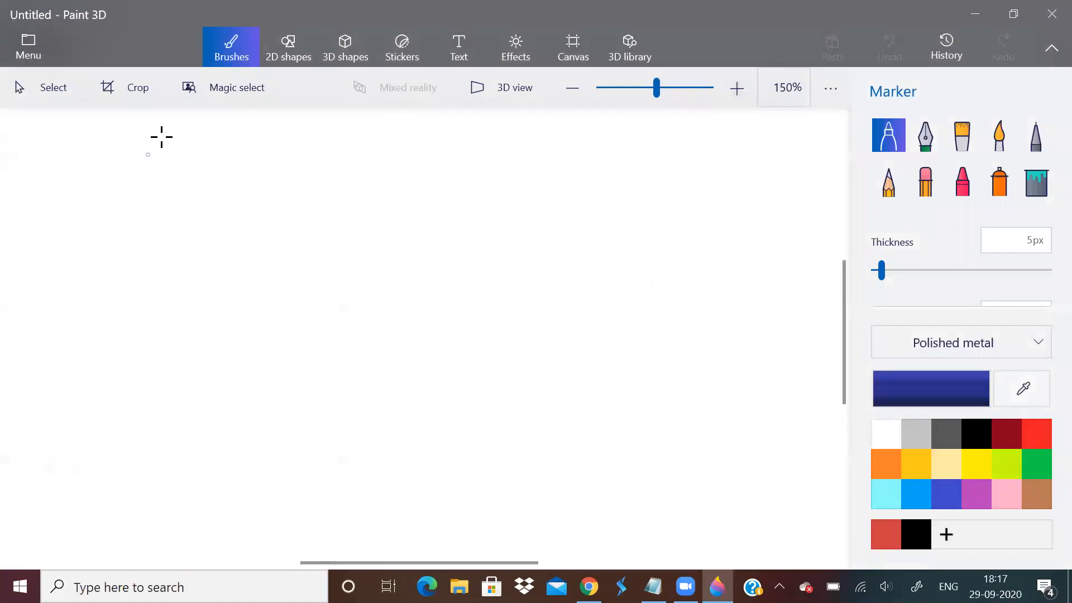
left_click_drag(148, 151, 136, 199)
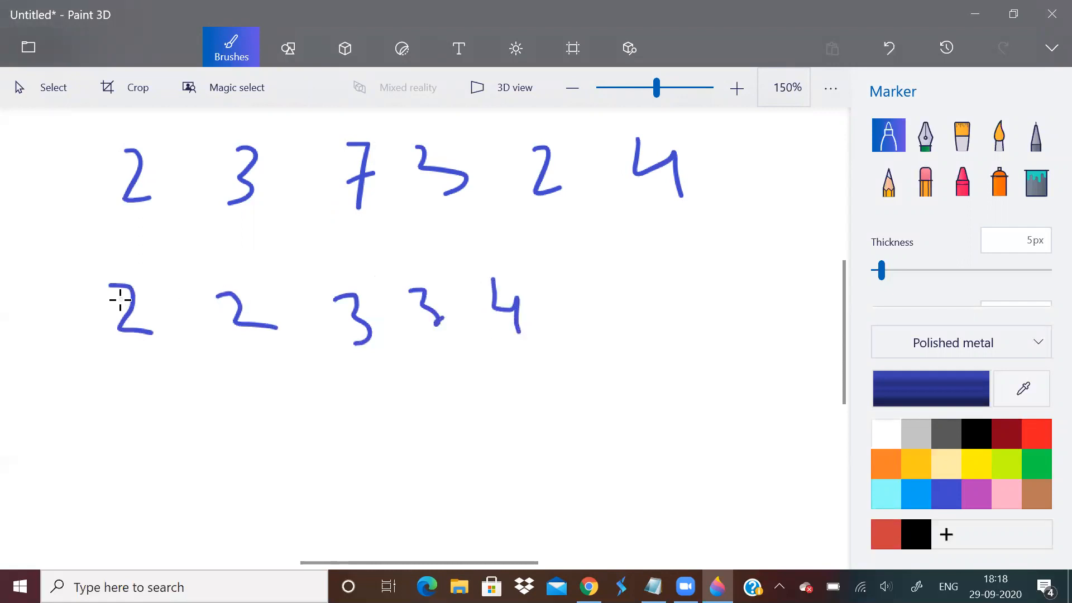
mouse_move(177, 376)
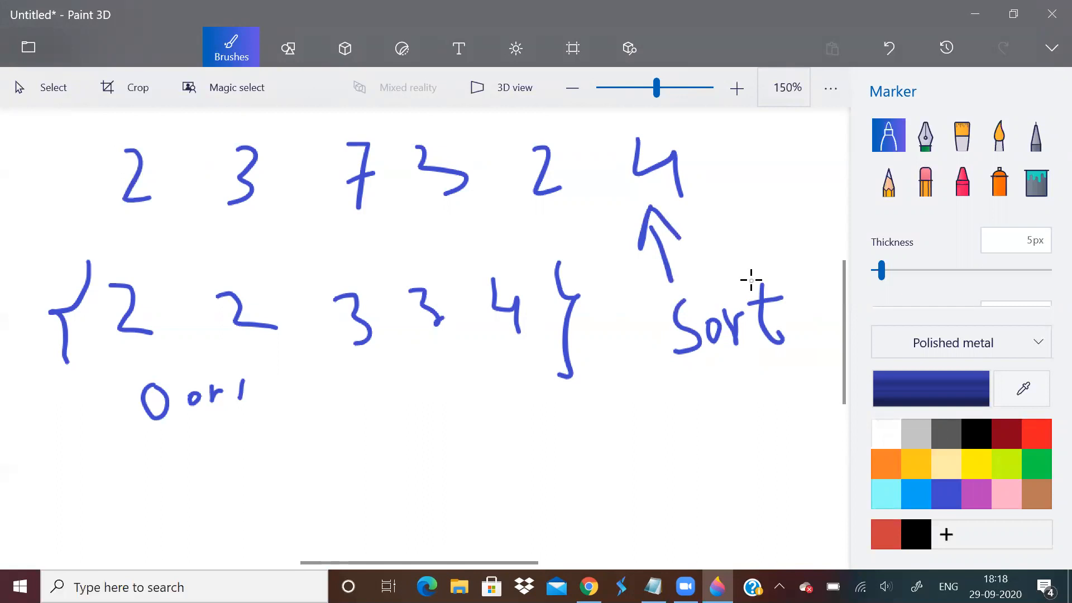
mouse_move(105, 415)
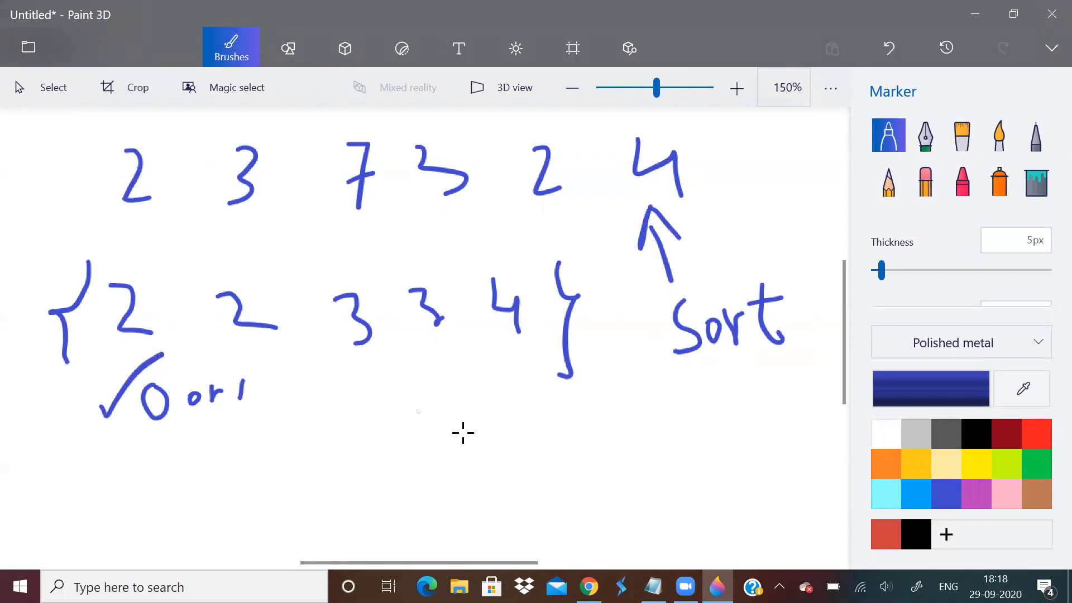
mouse_move(600, 486)
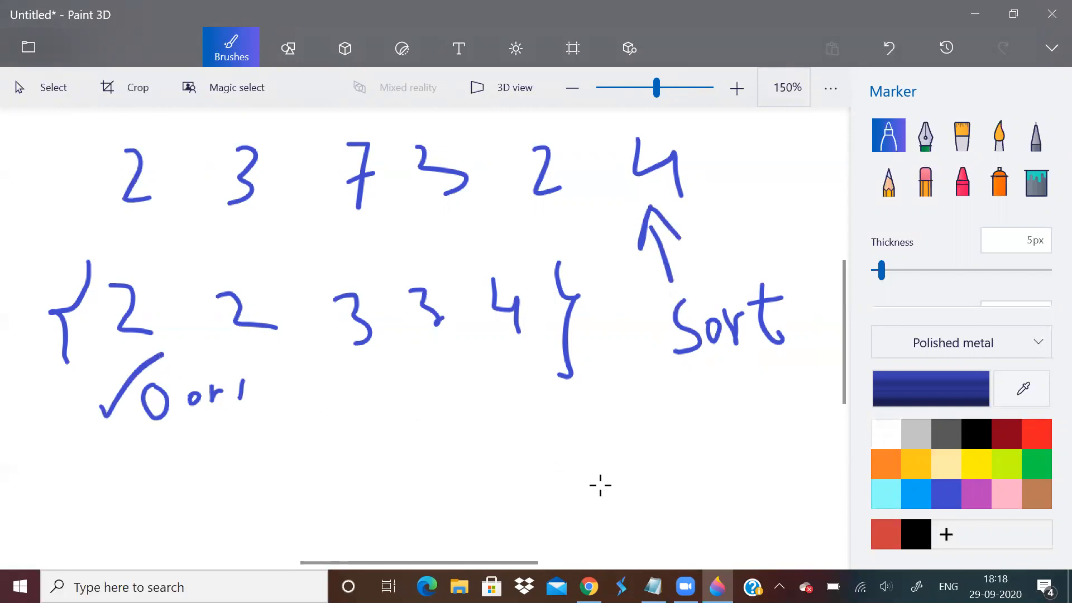
mouse_move(596, 539)
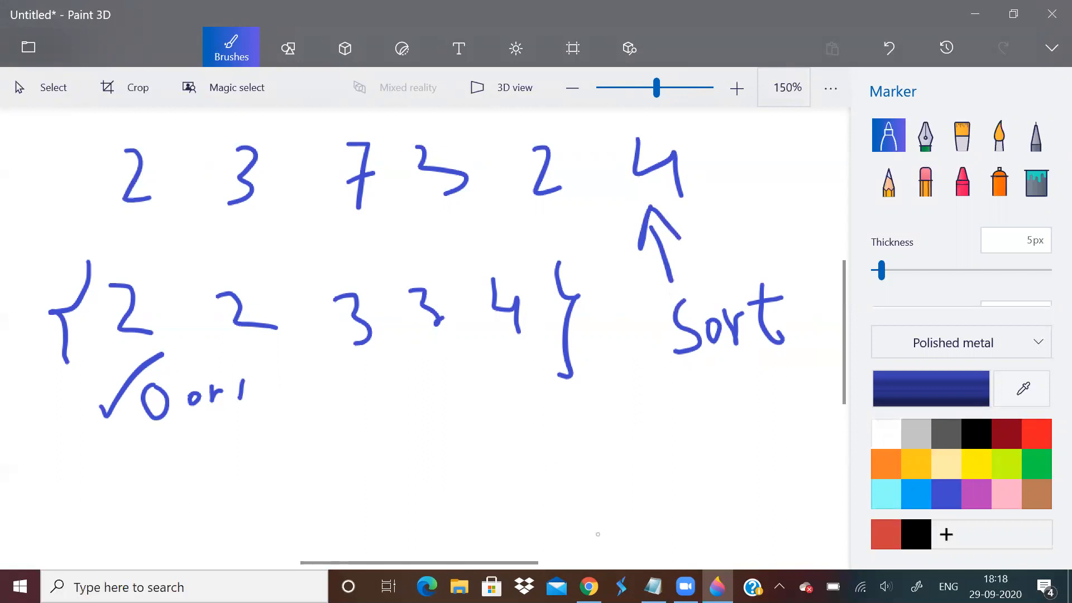
left_click(651, 586)
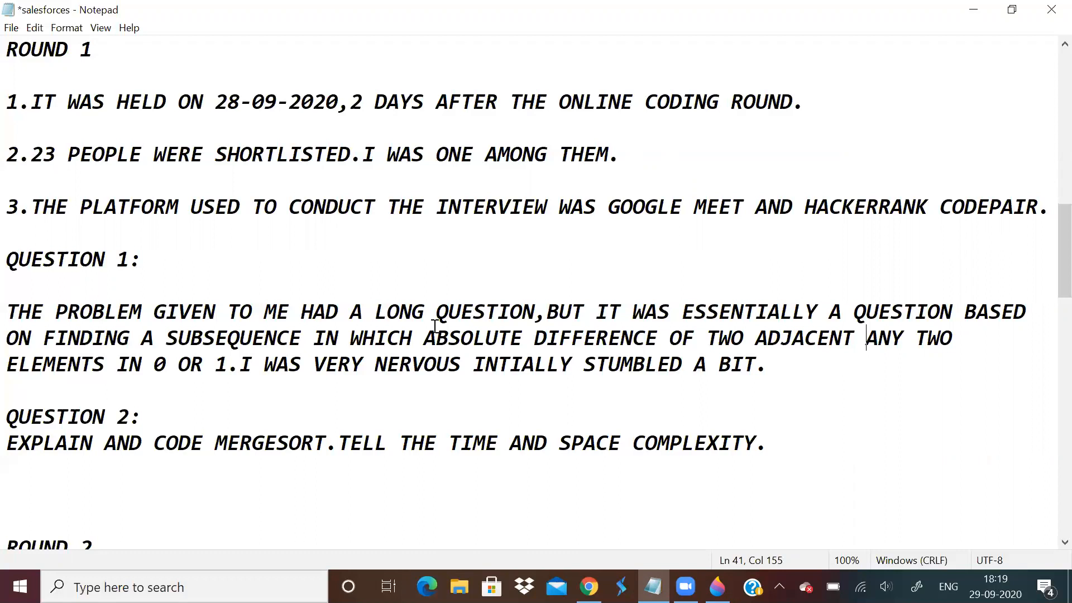
mouse_move(660, 389)
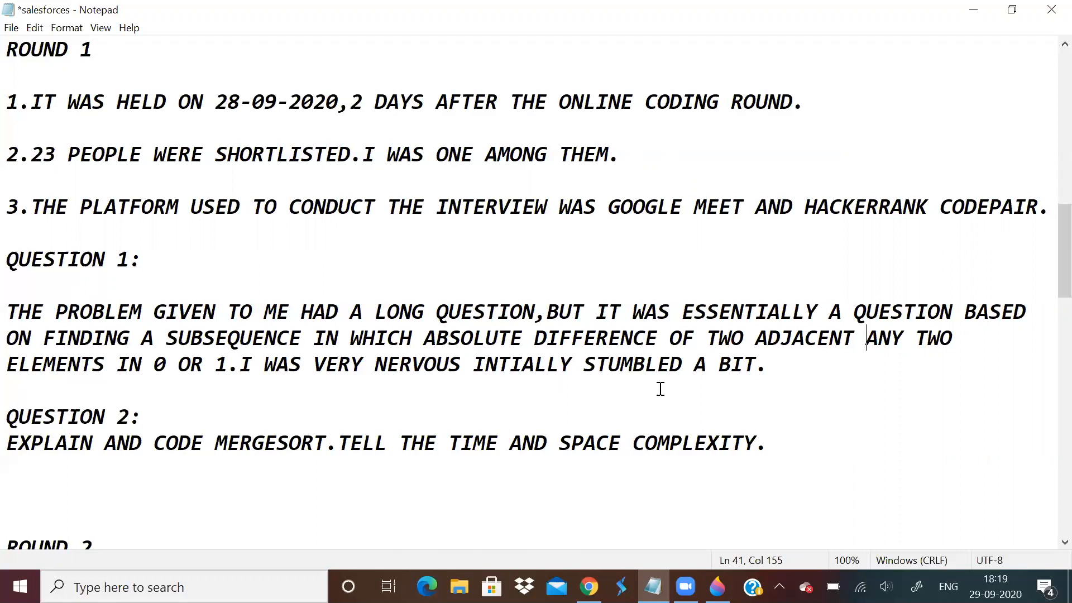
mouse_move(674, 366)
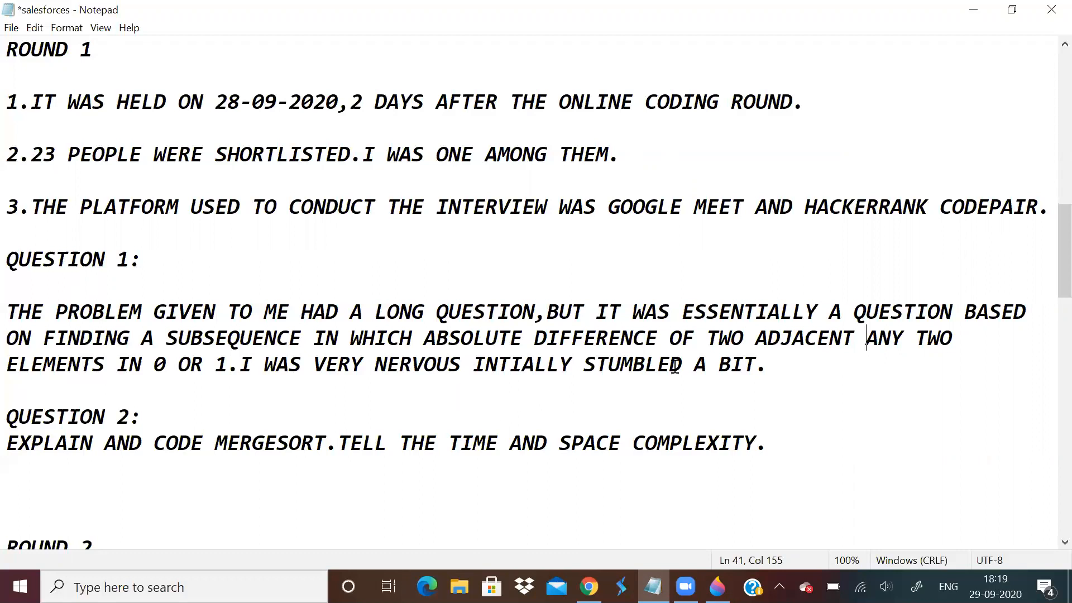
Add an extra L so Round 1 Question 1 reads STUMBLLED A BIT.
type("L")
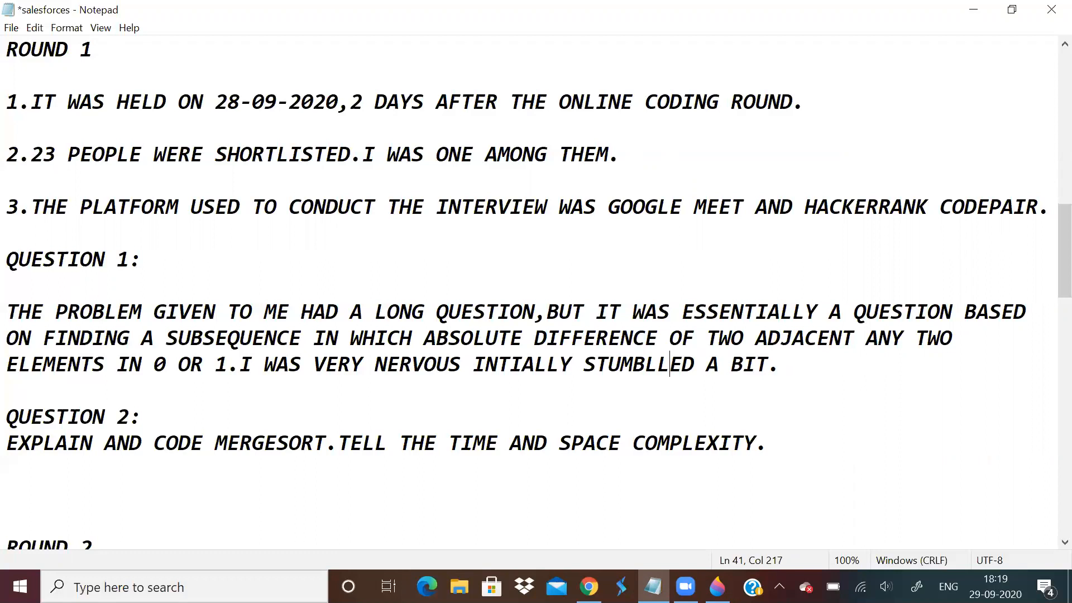
mouse_move(172, 258)
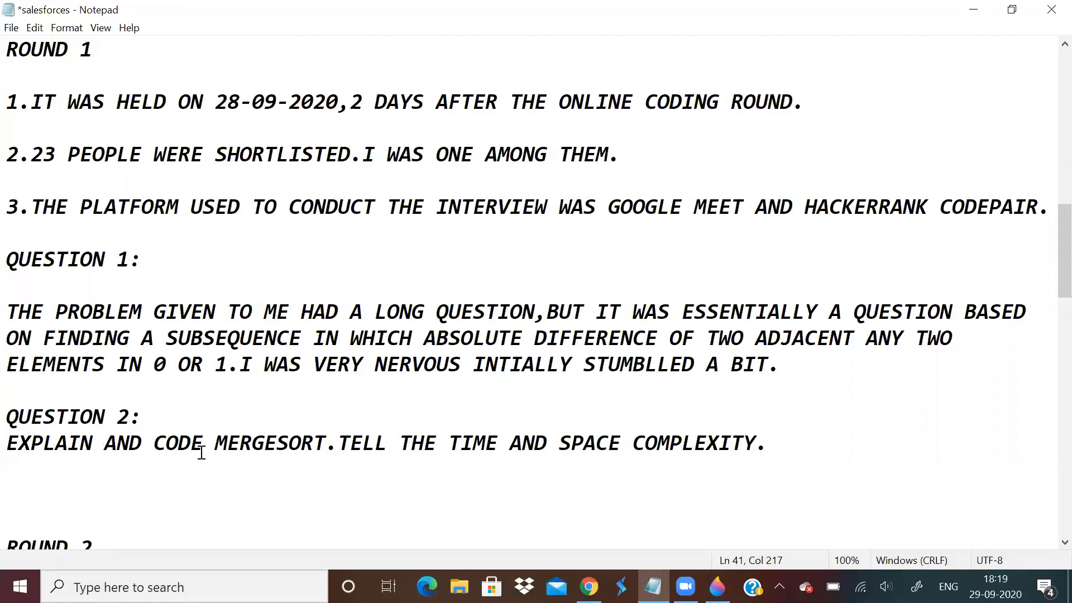
scroll("down", 3)
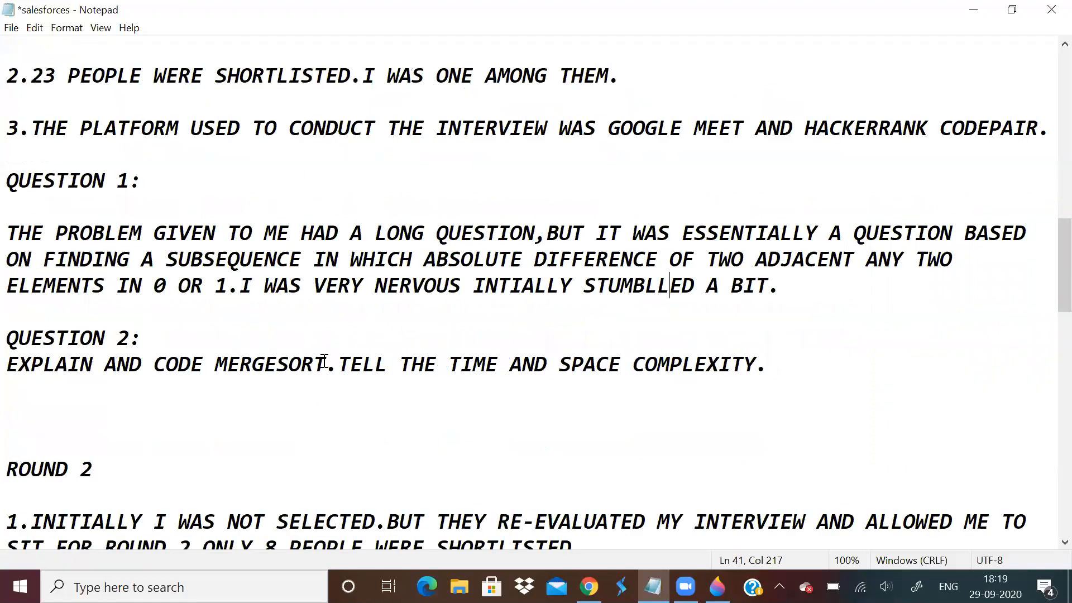
mouse_move(541, 364)
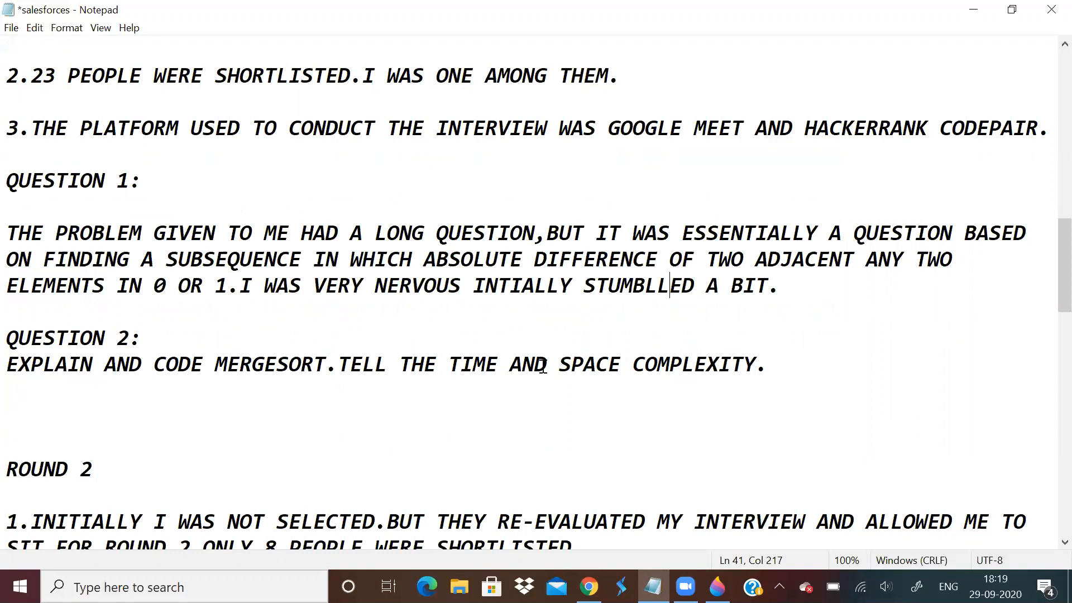
Add a period after ONLY 8 PEOPLE WERE SHORTLISTED in Round 2.
scroll("up", 3)
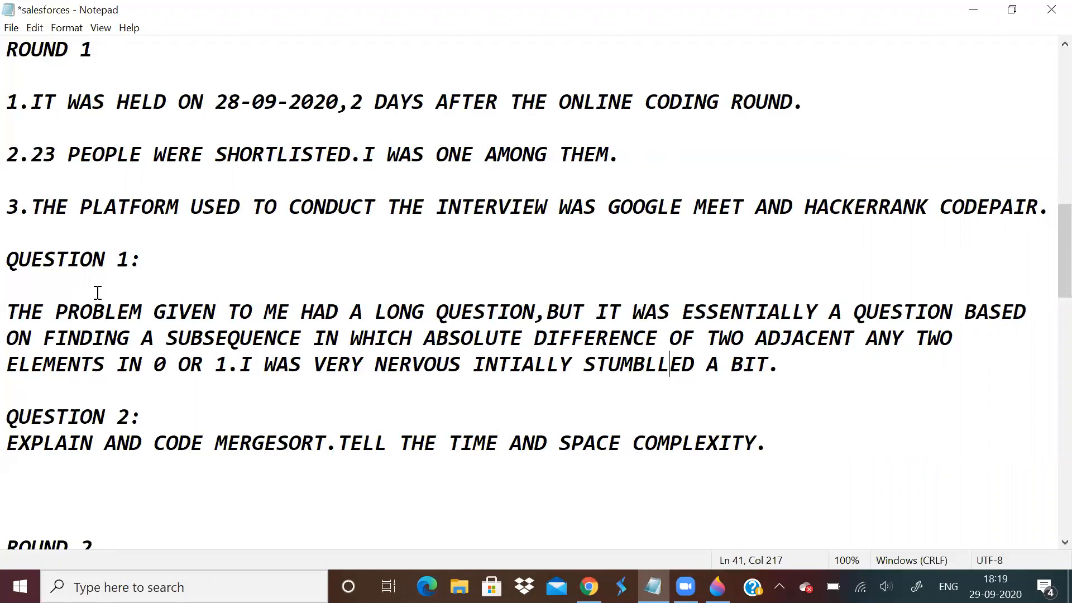
mouse_move(780, 438)
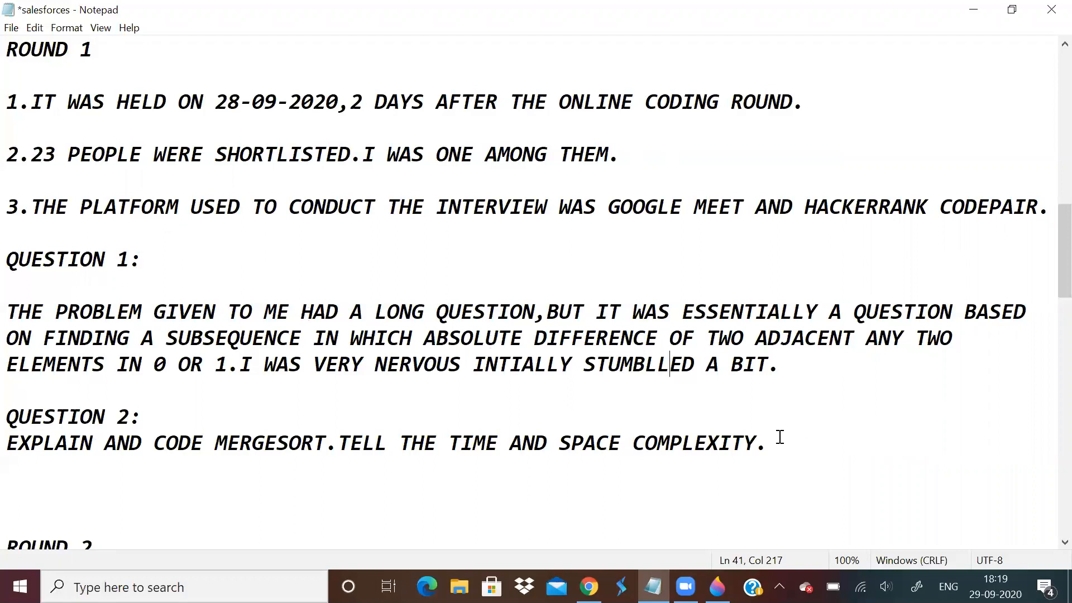
scroll("down", 3)
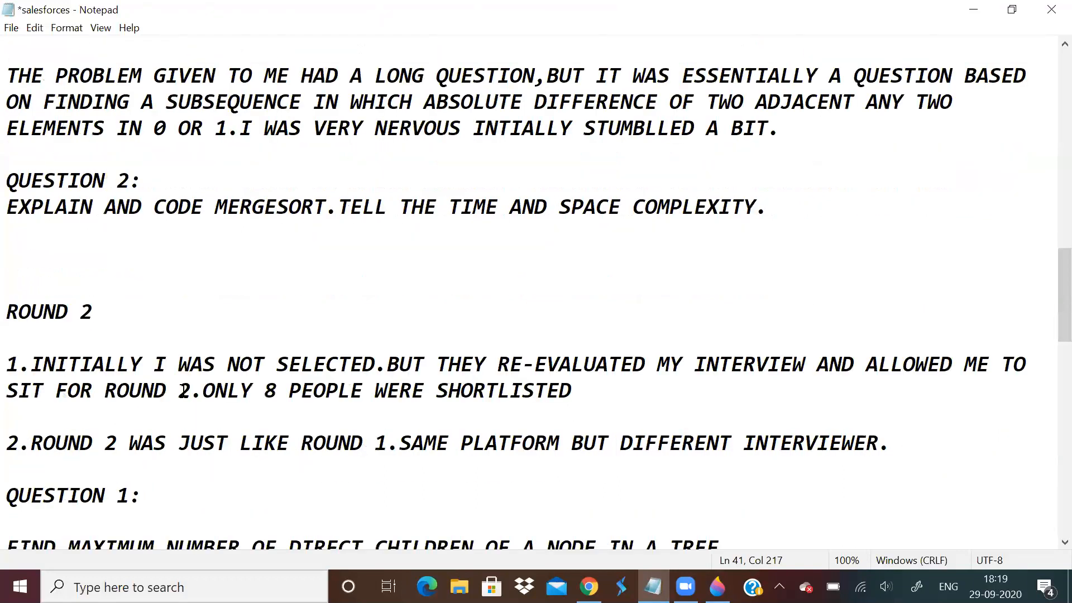
scroll("down", 3)
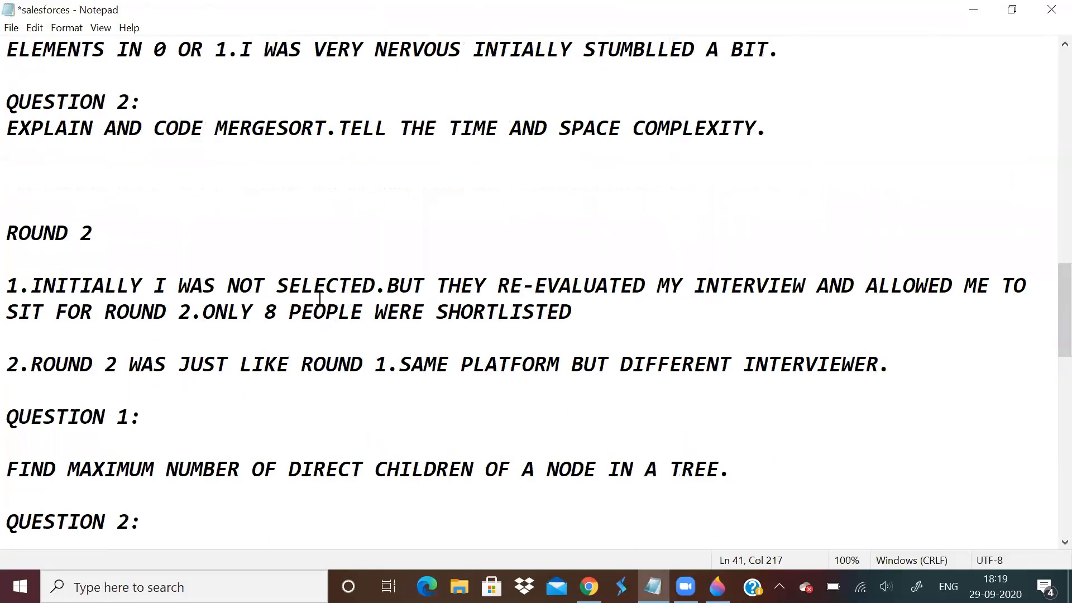
scroll("up", 3)
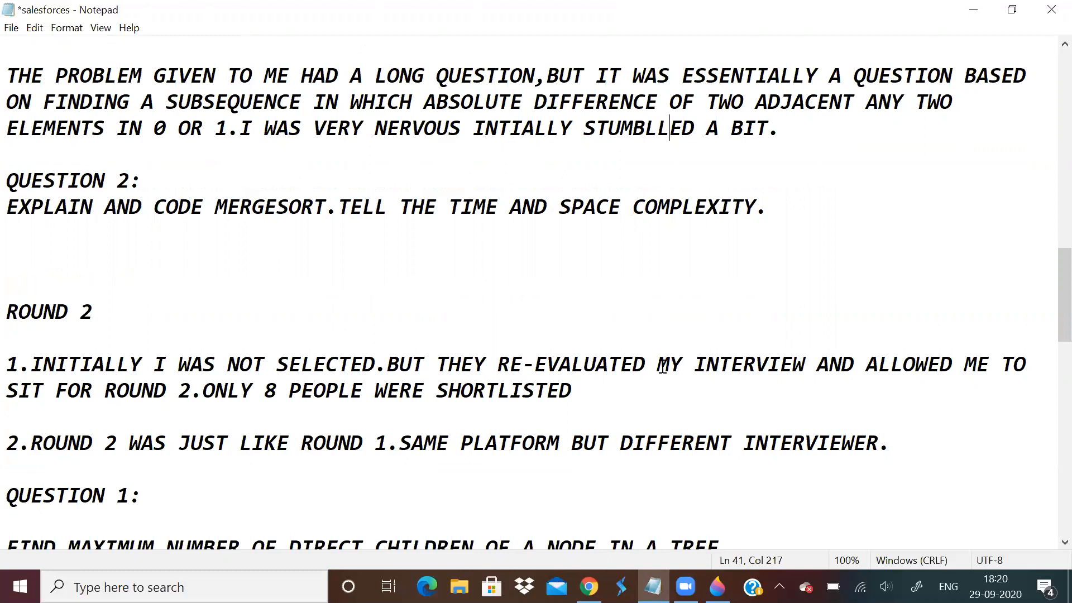
left_click(708, 384)
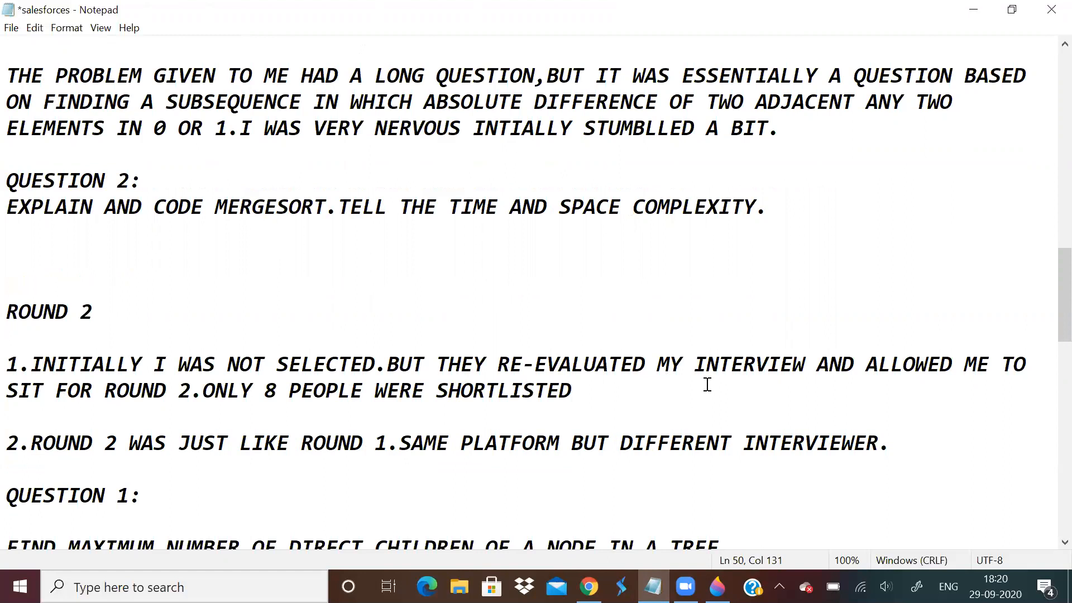
type(".")
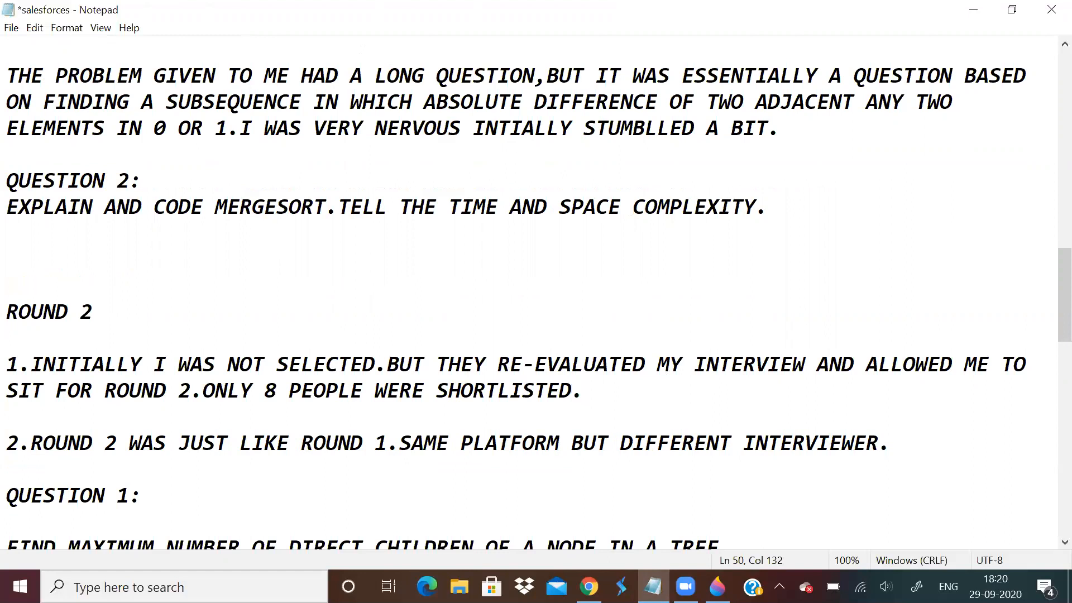
left_click(583, 391)
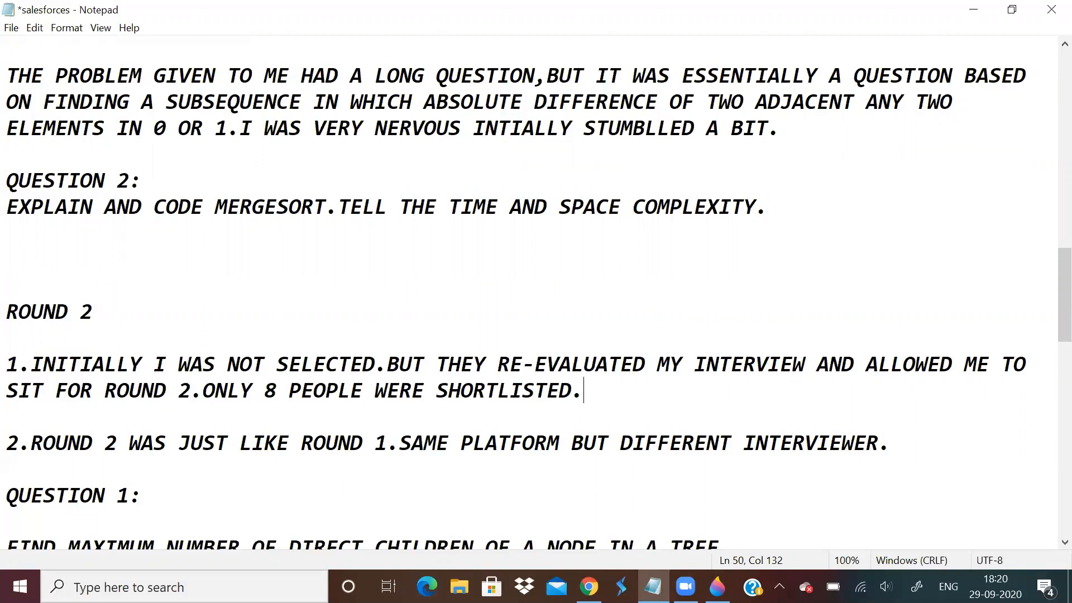
scroll("down", 3)
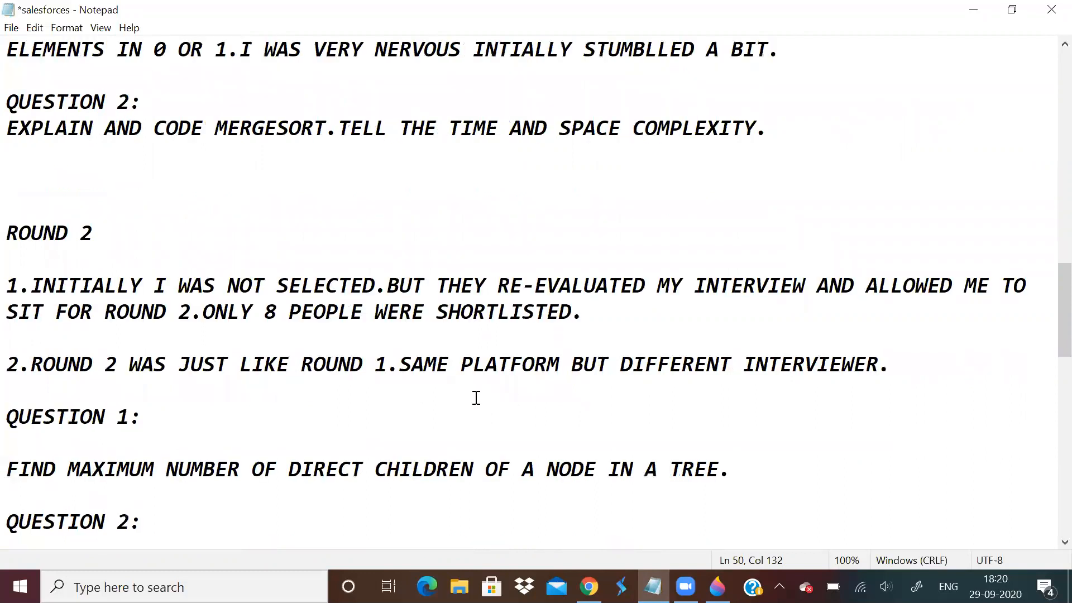
scroll("down", 3)
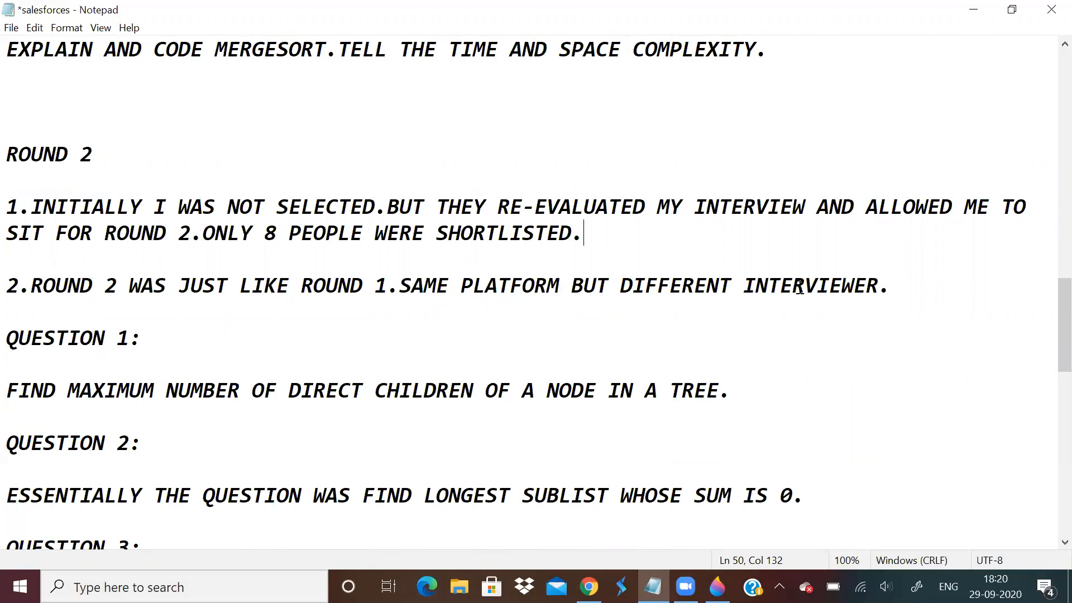
mouse_move(845, 370)
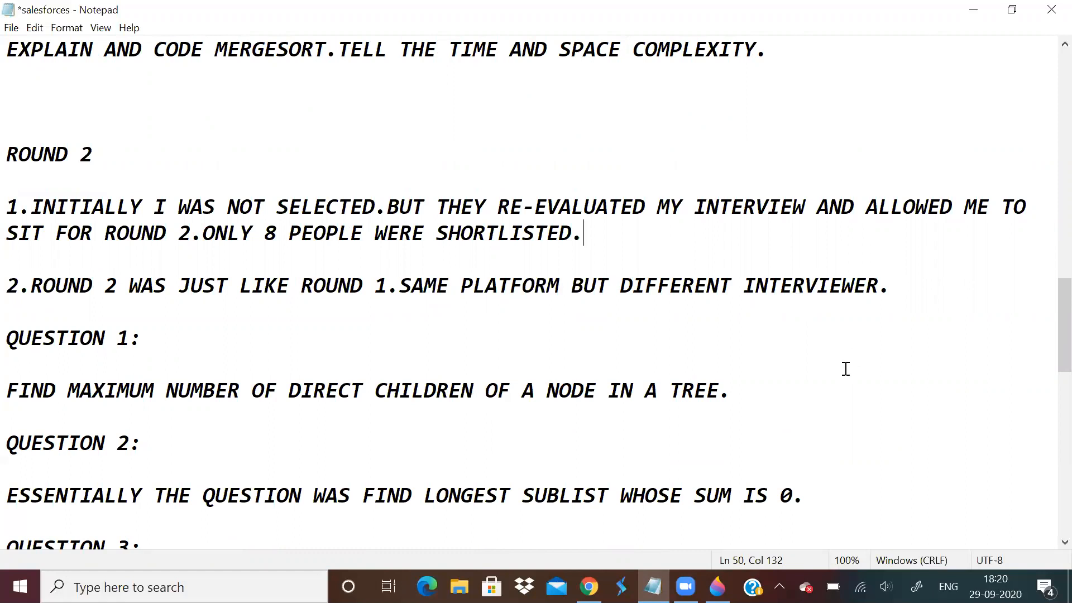
mouse_move(554, 541)
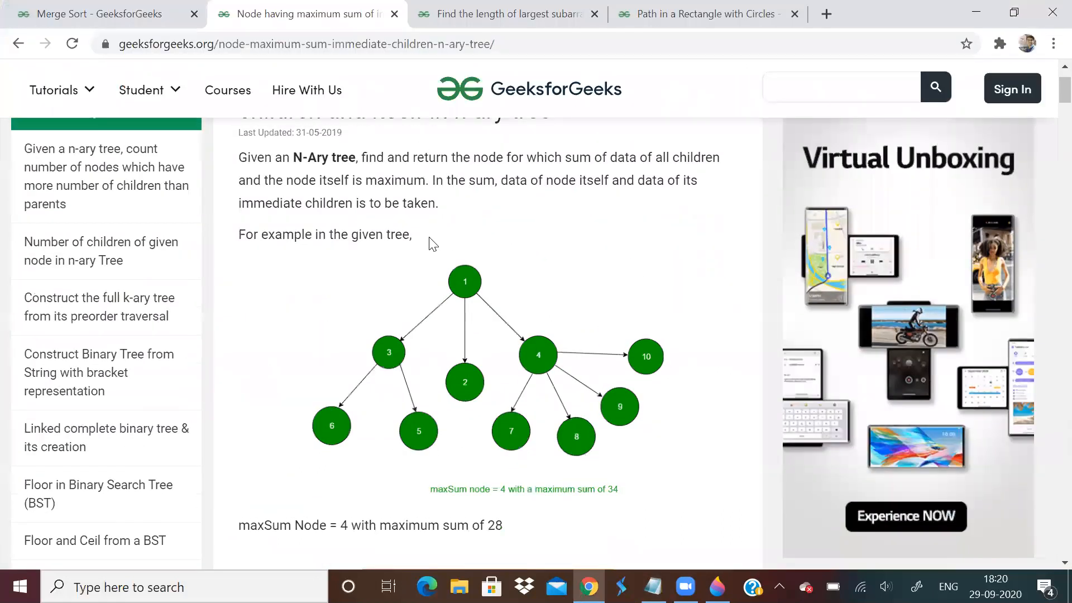
Review the Merge Sort, zero-sum subarray and n-ary node-sum tabs, then return to Notepad.
left_click(103, 14)
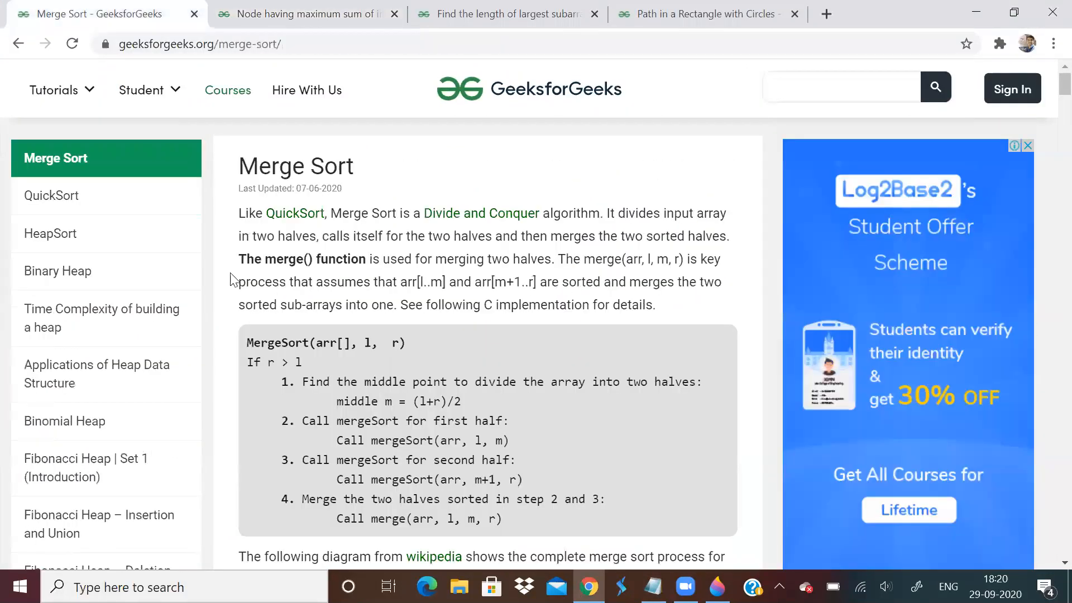
left_click(506, 14)
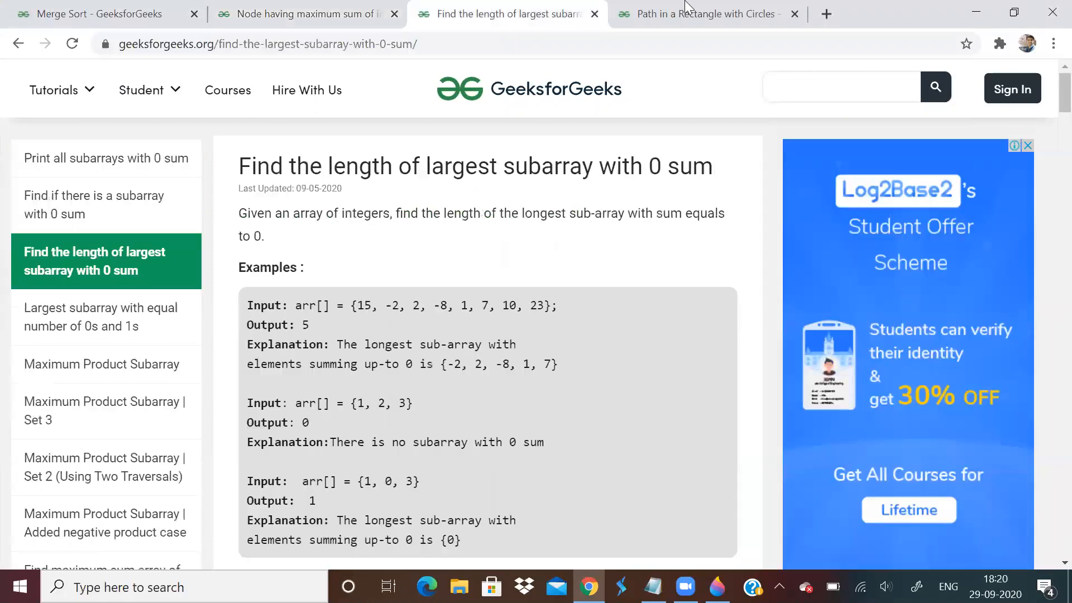
left_click(306, 13)
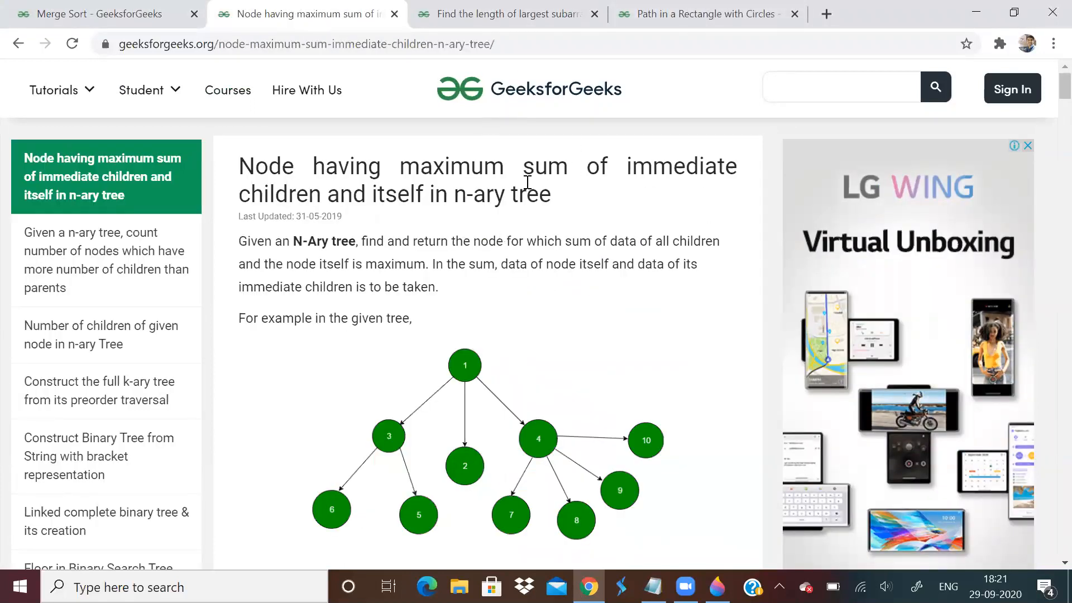
mouse_move(599, 547)
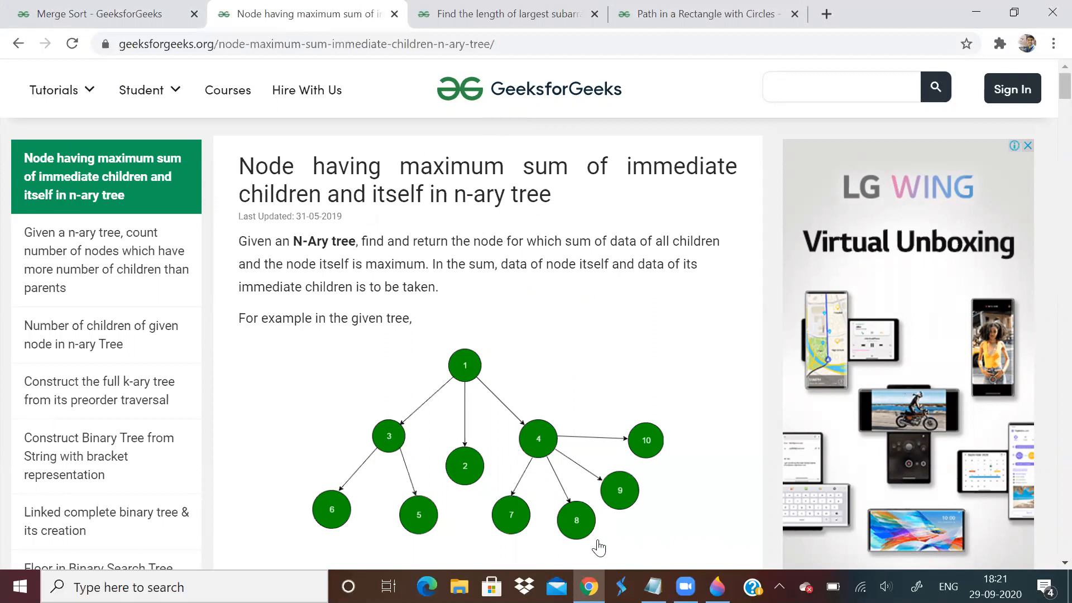
left_click(651, 586)
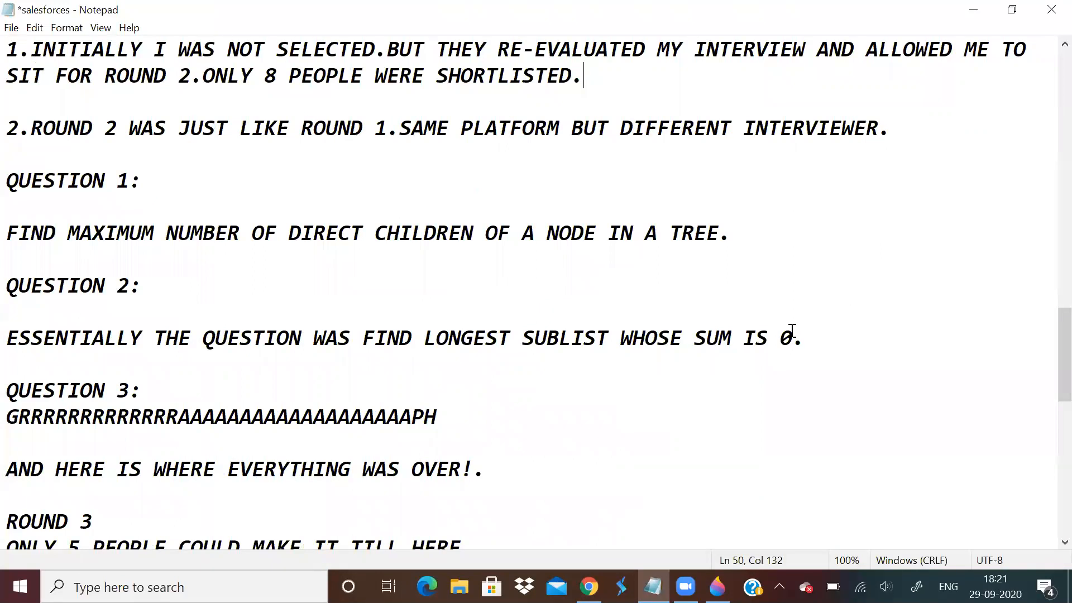
mouse_move(335, 233)
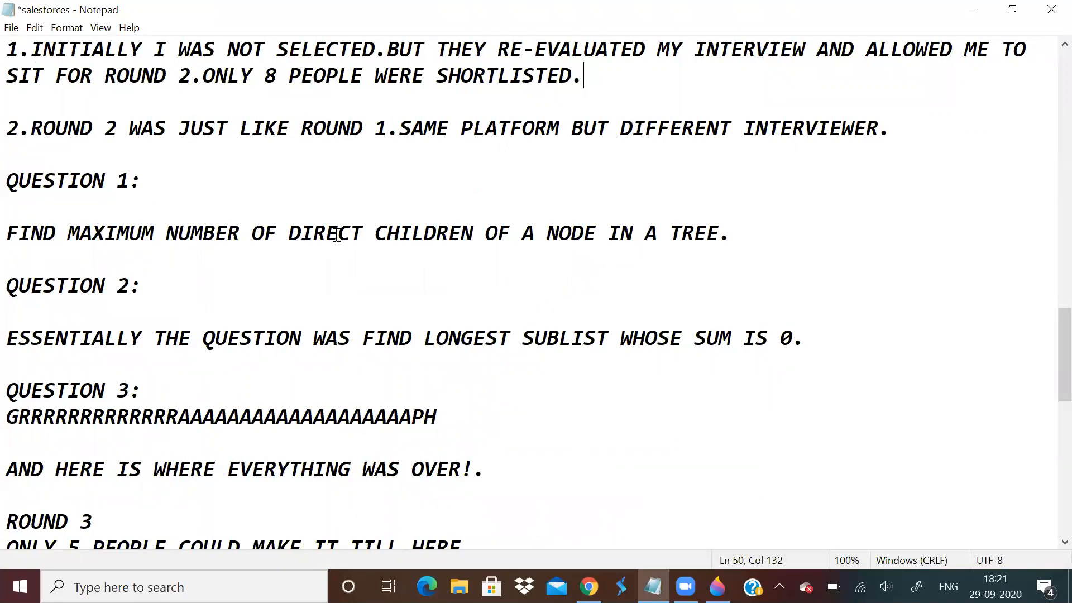
mouse_move(736, 225)
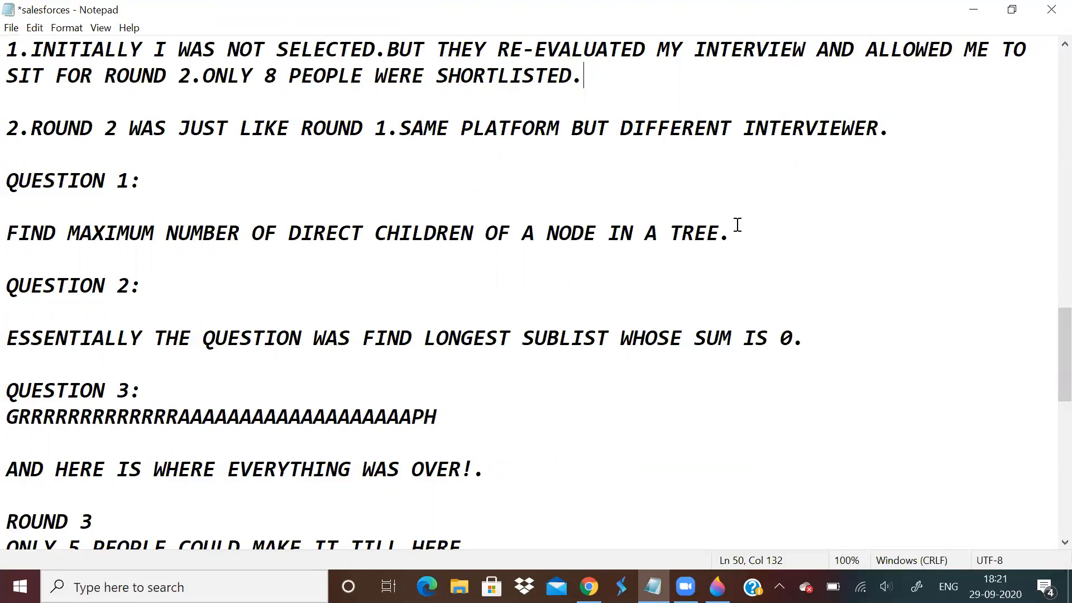
mouse_move(403, 218)
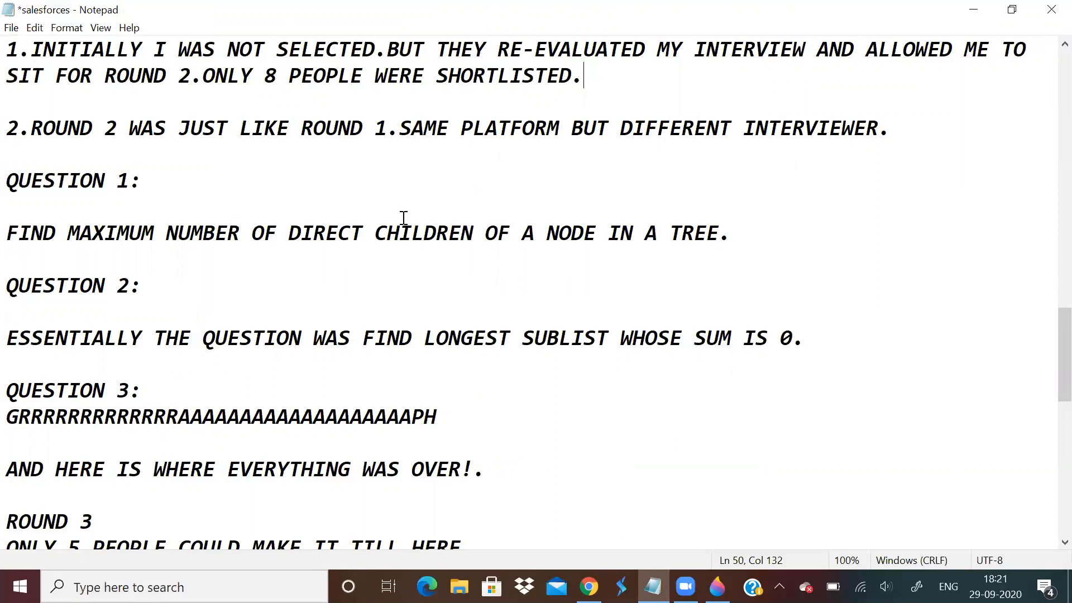
left_click_drag(283, 232, 436, 232)
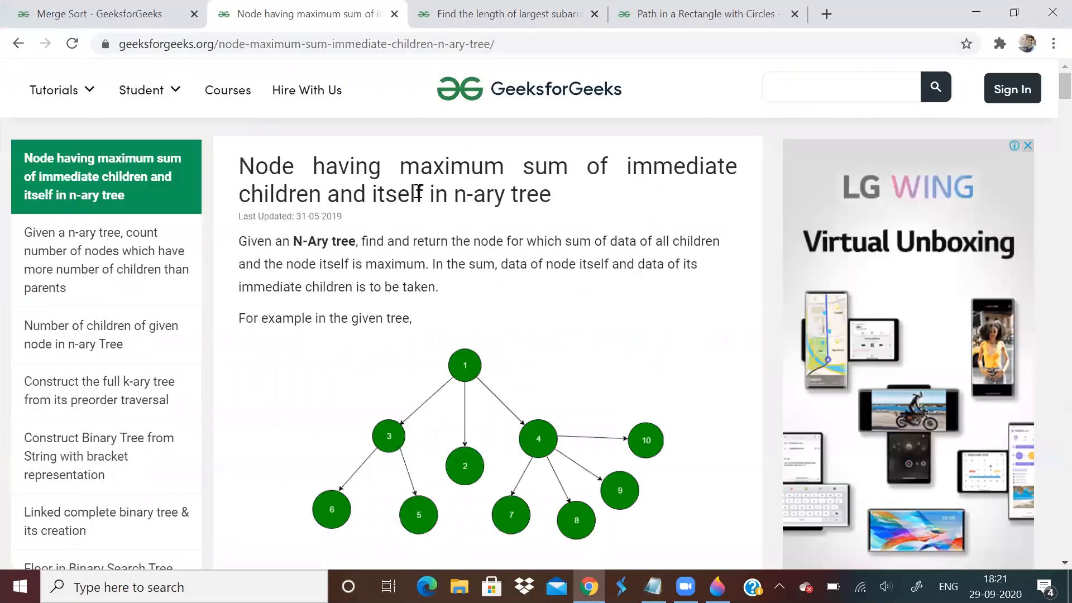
double_click(396, 194)
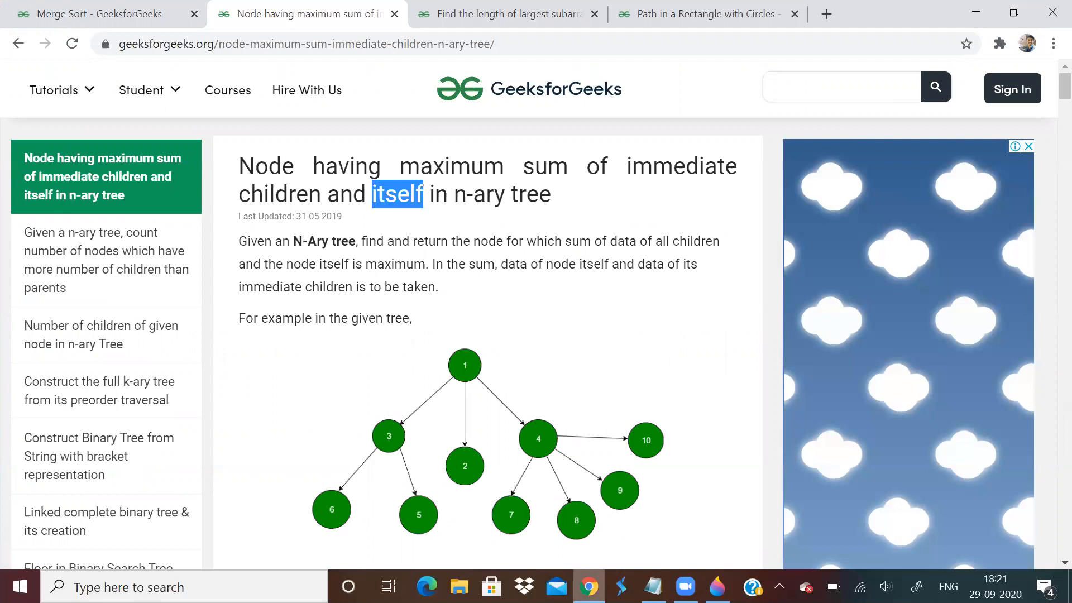
left_click(651, 586)
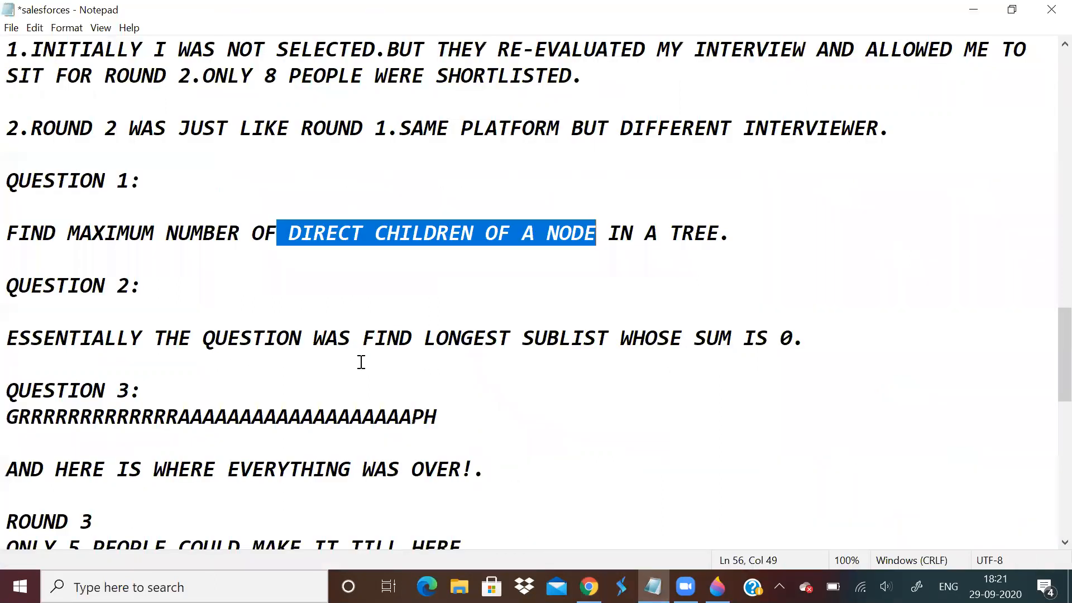
scroll("down", 3)
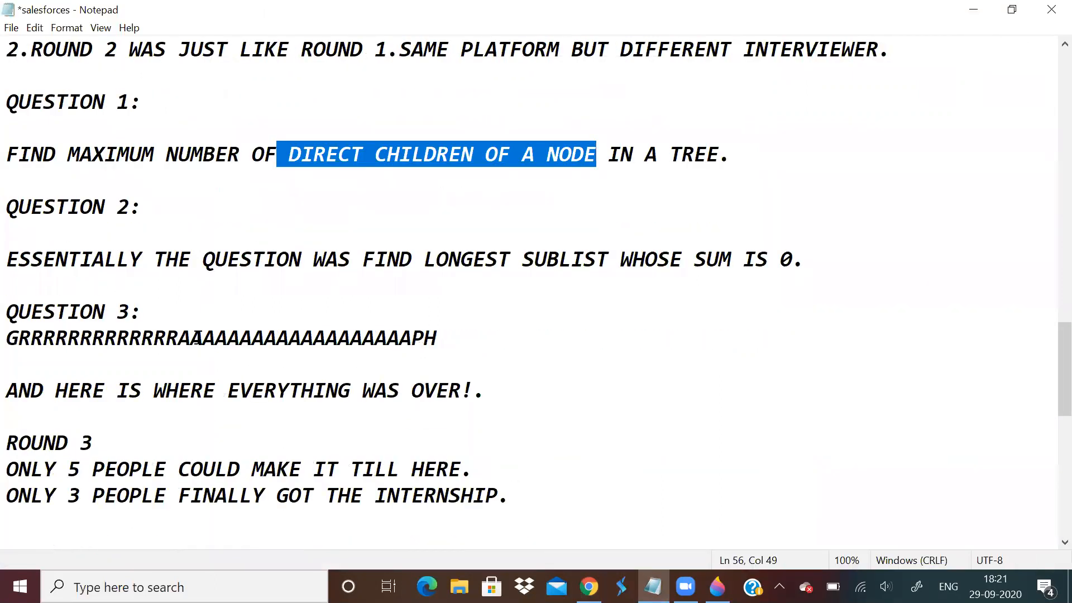
mouse_move(472, 318)
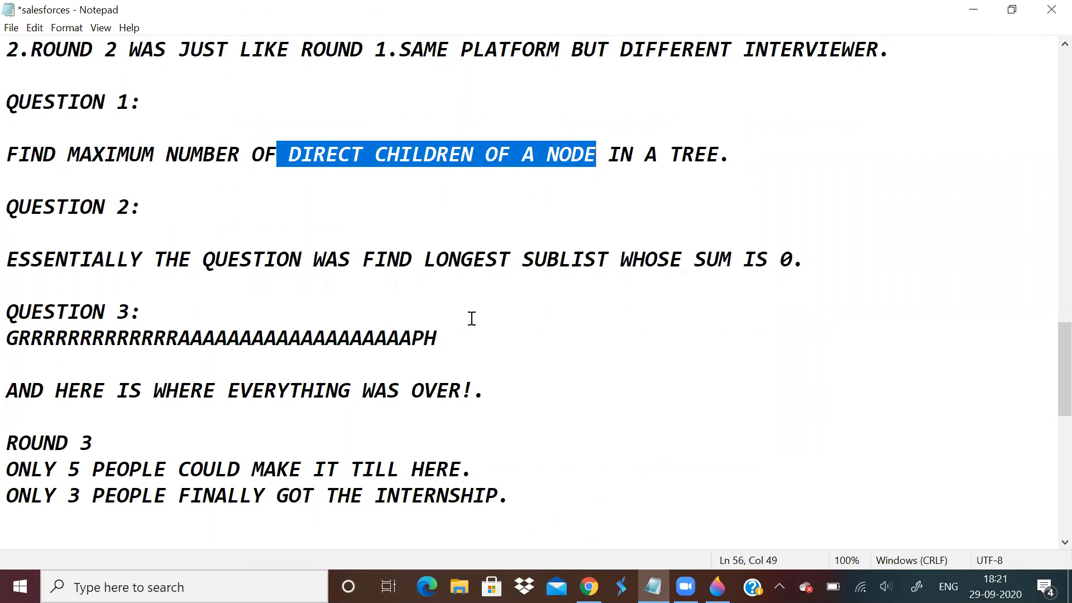
mouse_move(814, 300)
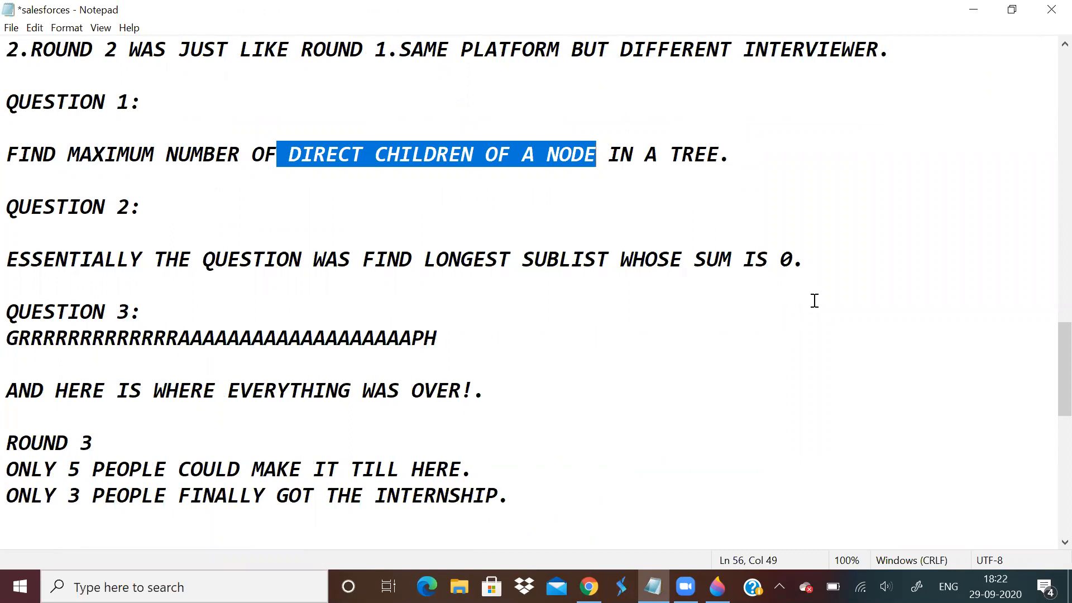
mouse_move(853, 241)
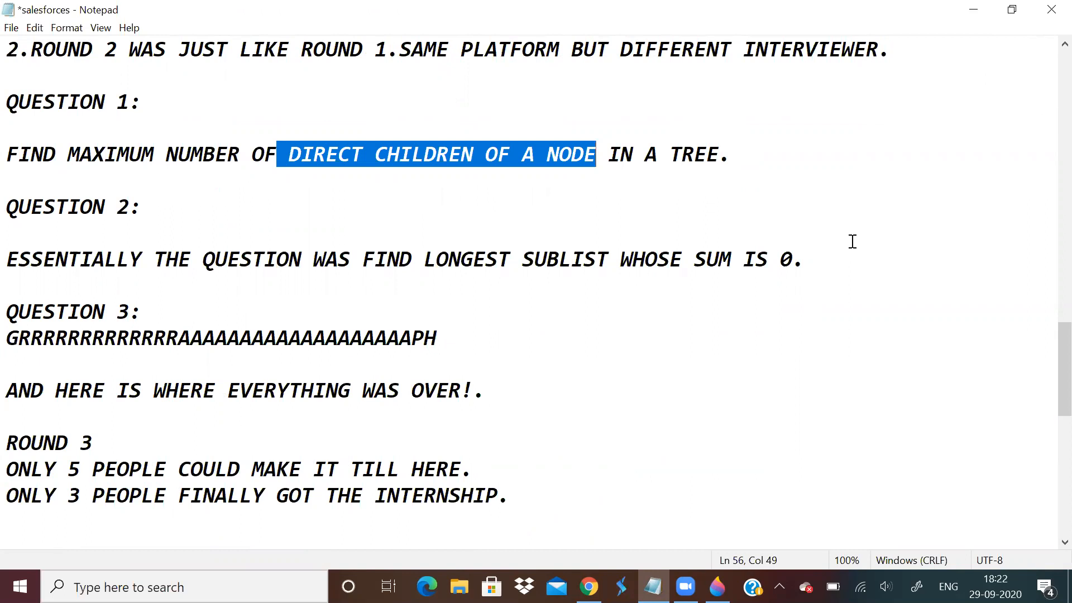
mouse_move(593, 491)
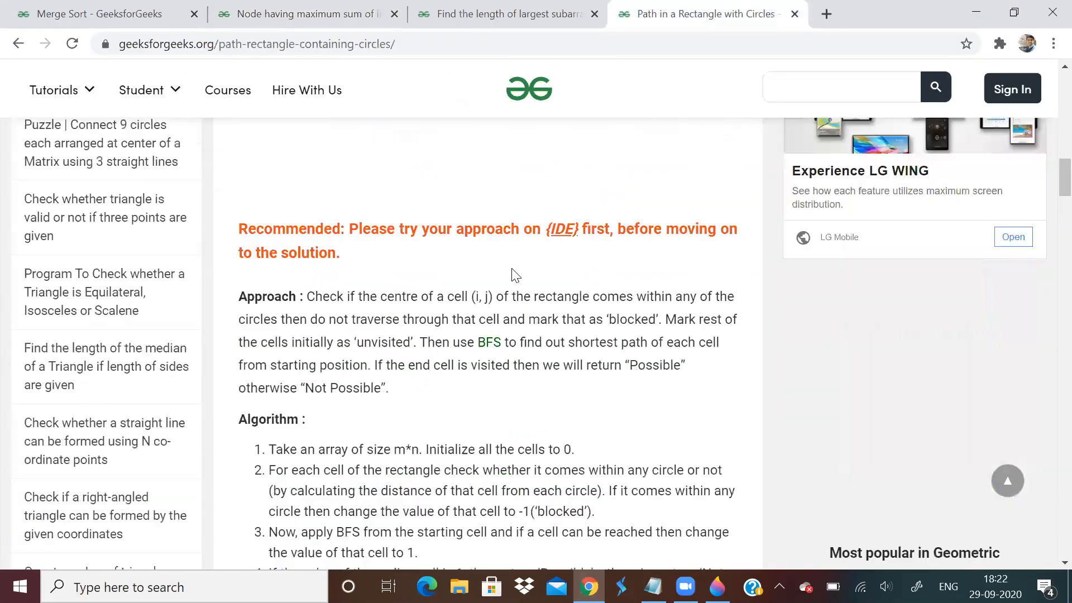
Scroll the Path in a Rectangle with Circles article back to its title.
scroll("down", 3)
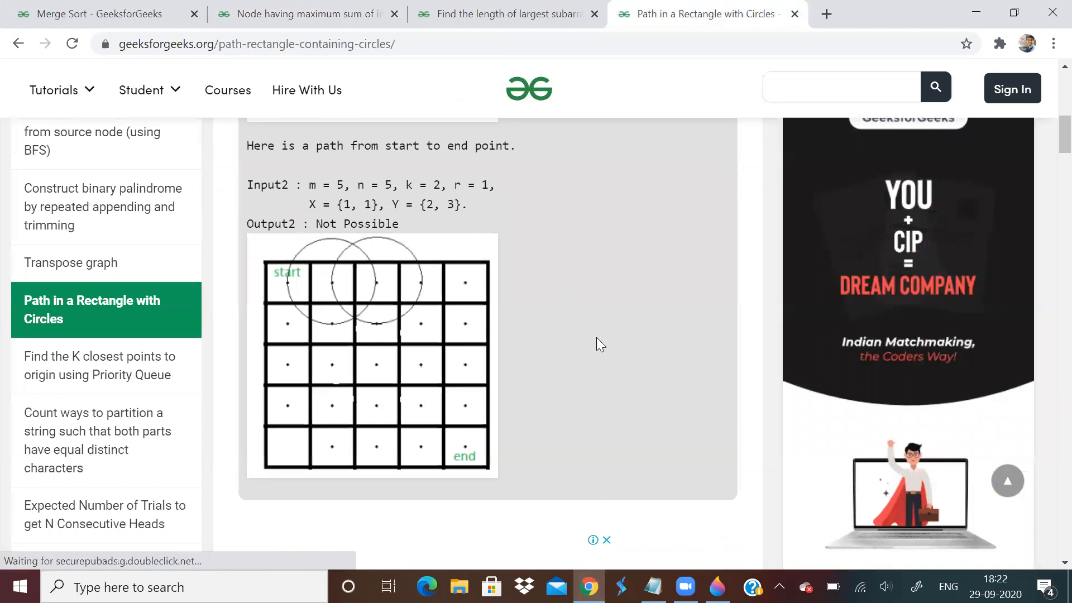
scroll("up", 3)
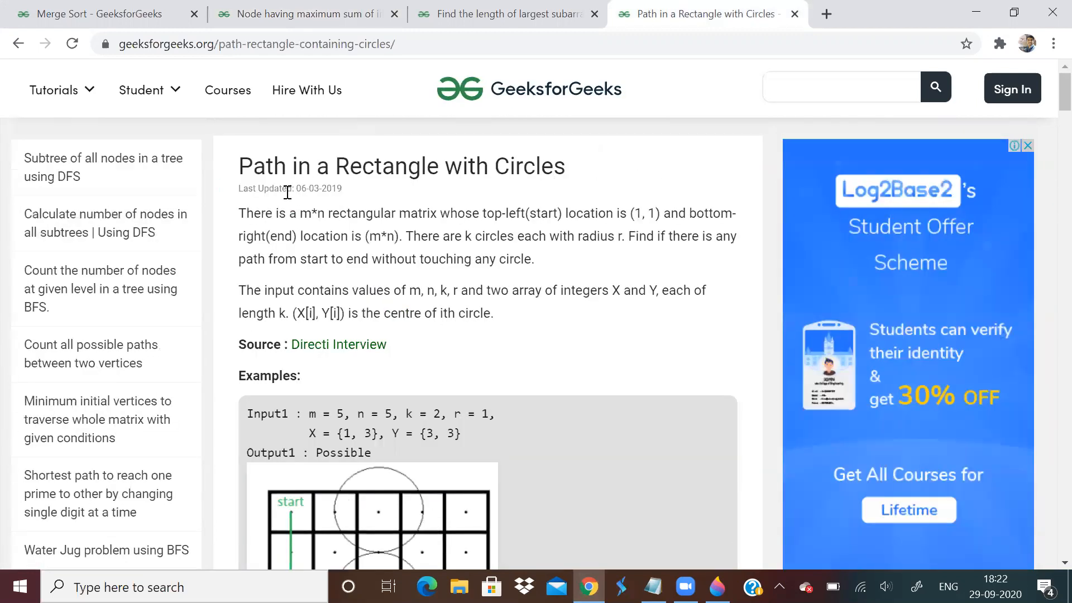
mouse_move(264, 191)
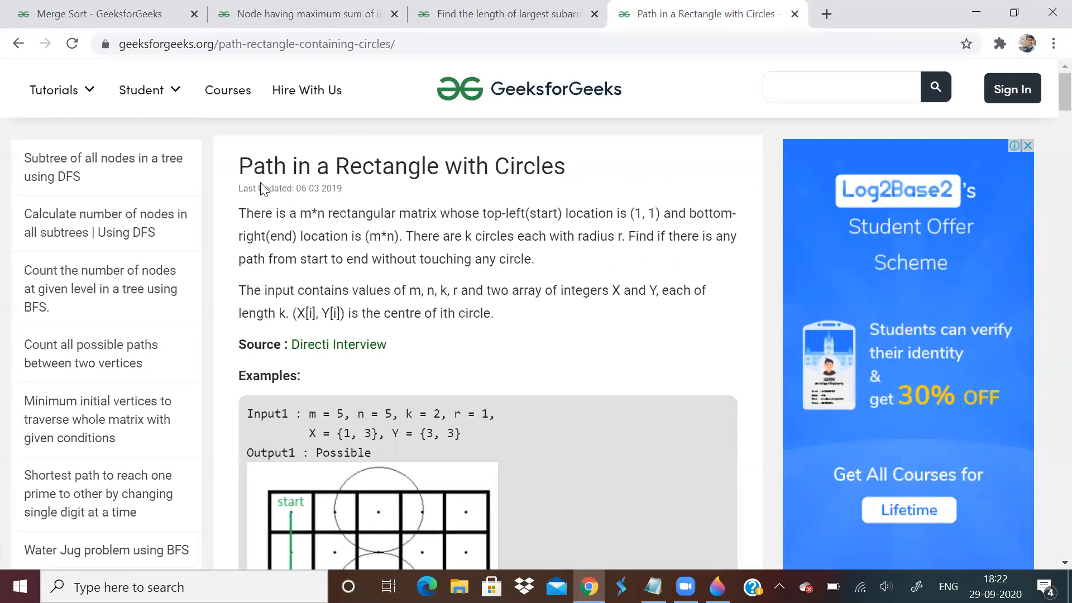
mouse_move(590, 164)
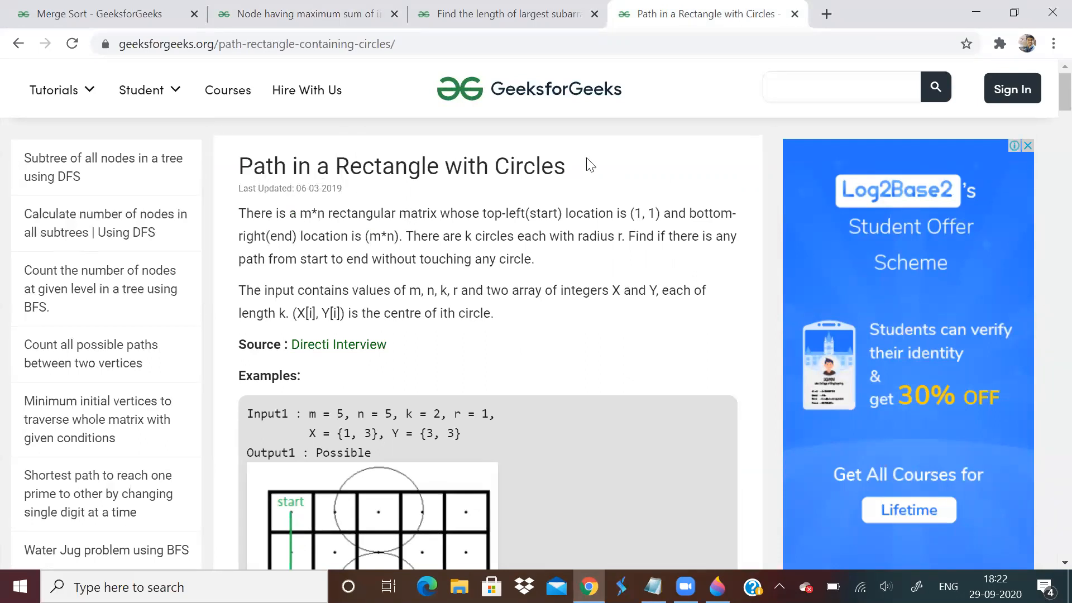
mouse_move(483, 191)
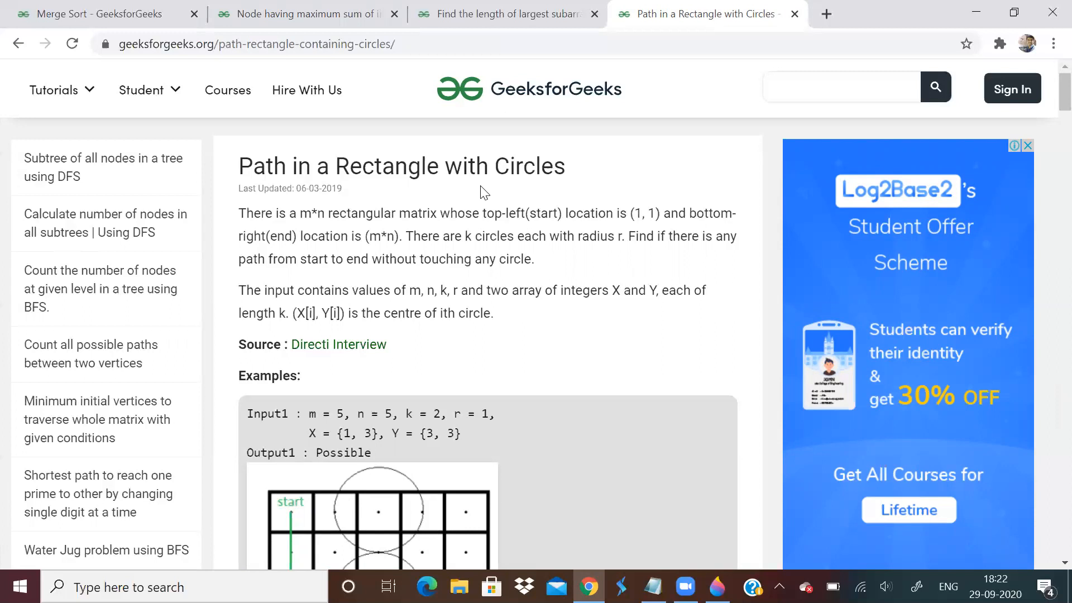
mouse_move(572, 332)
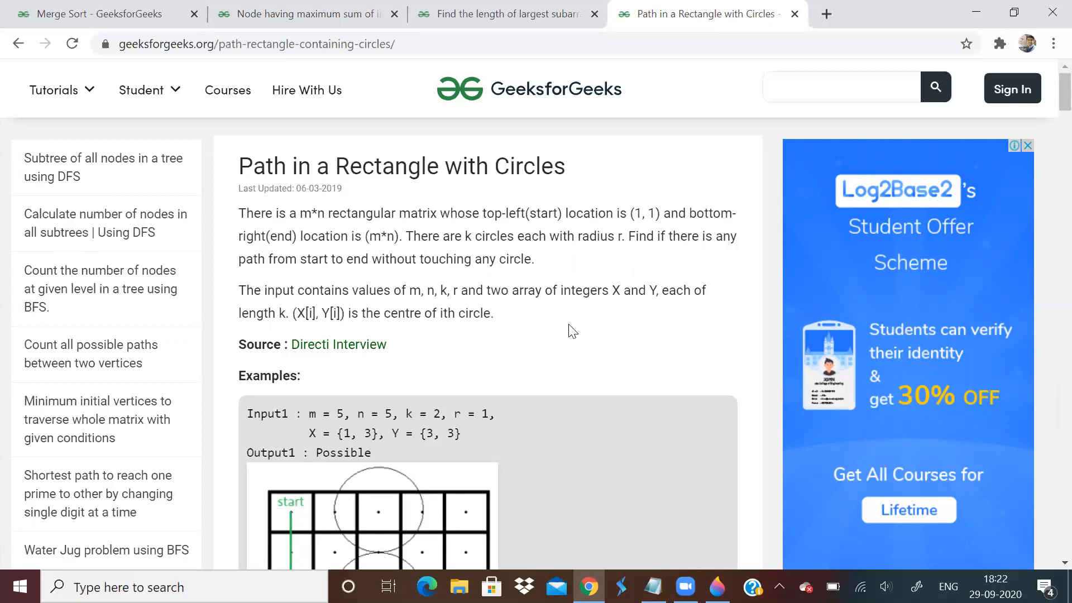
mouse_move(593, 327)
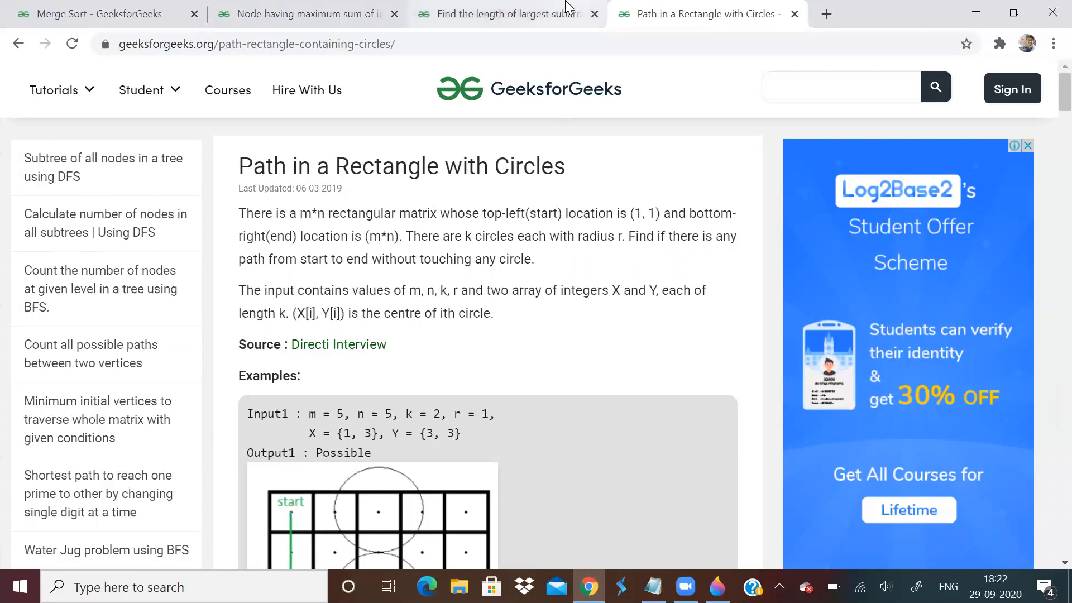
mouse_move(735, 286)
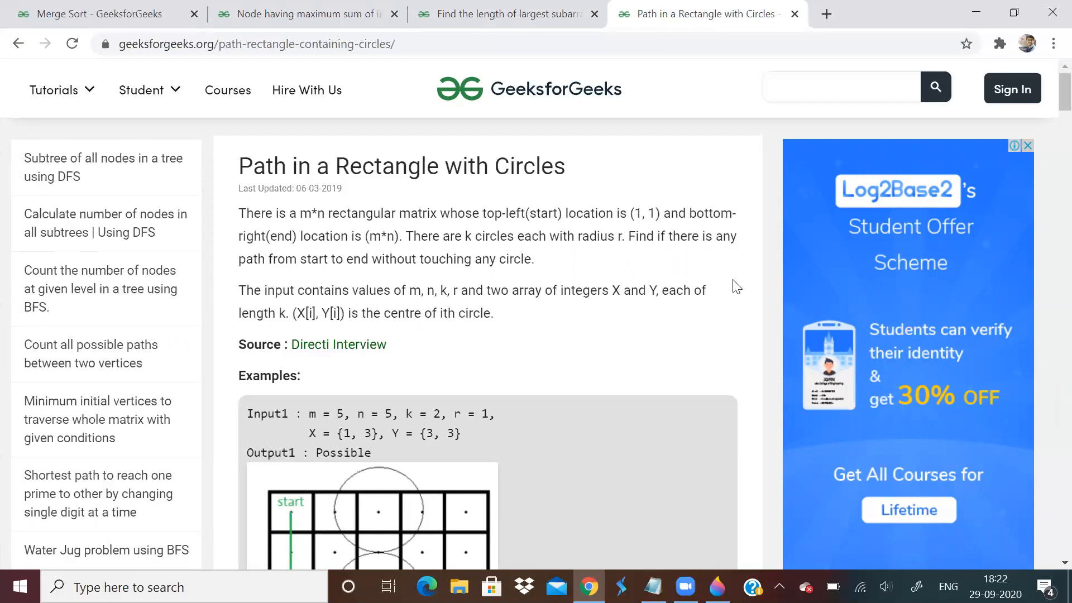
mouse_move(626, 535)
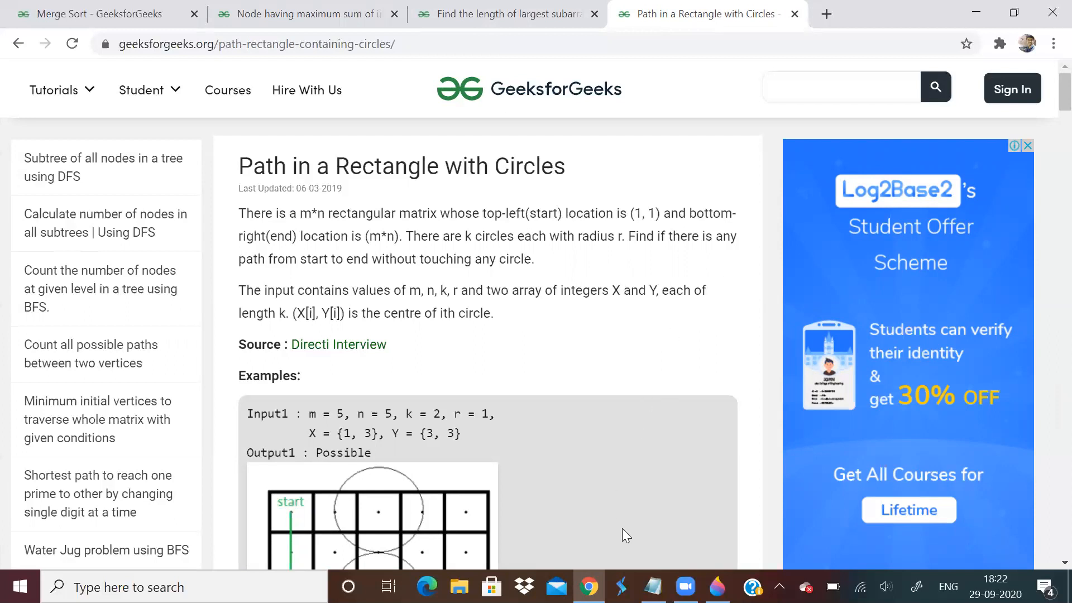
mouse_move(180, 336)
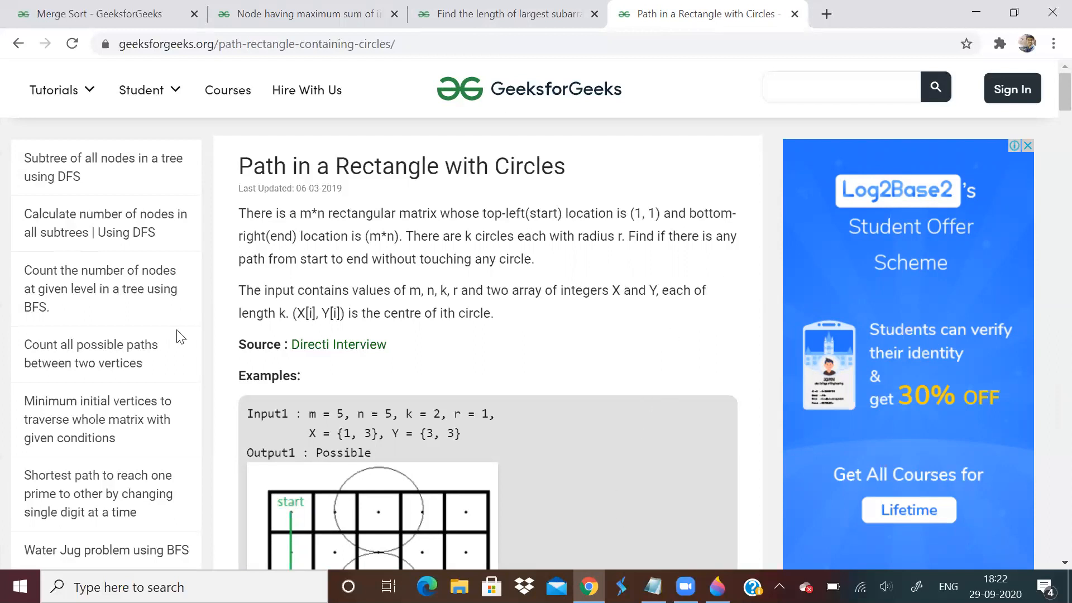
Return to the notes and insert a blank line before Round 3's final sentence.
left_click(651, 587)
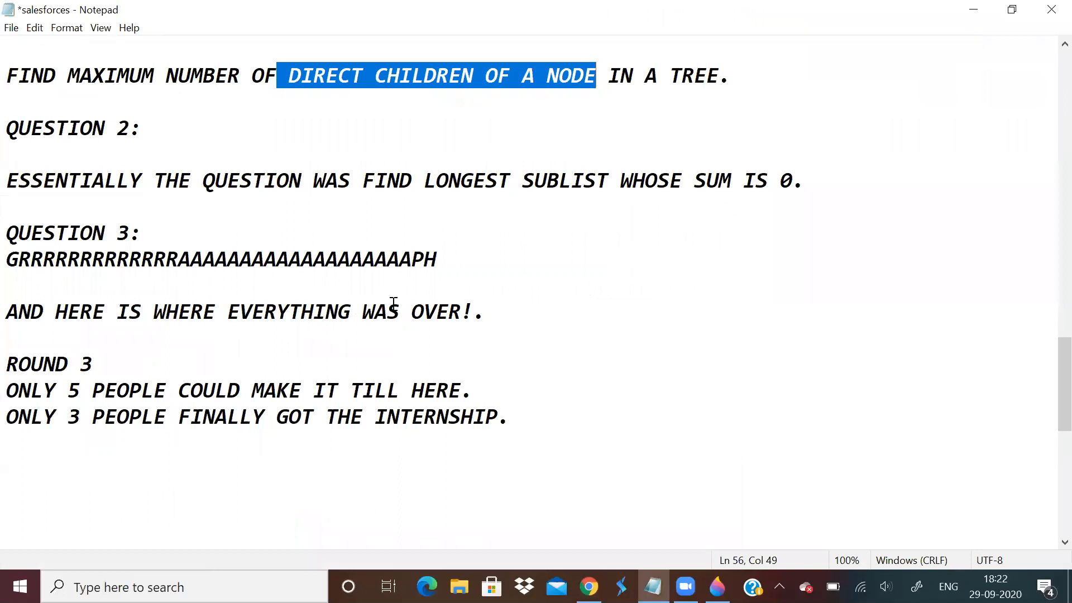
mouse_move(498, 306)
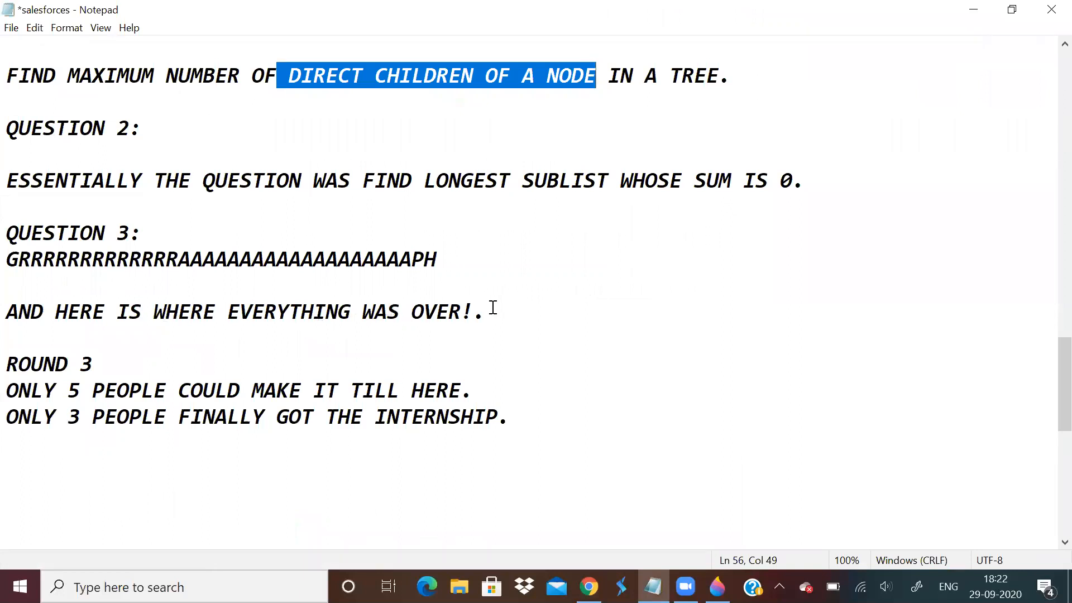
scroll("up", 3)
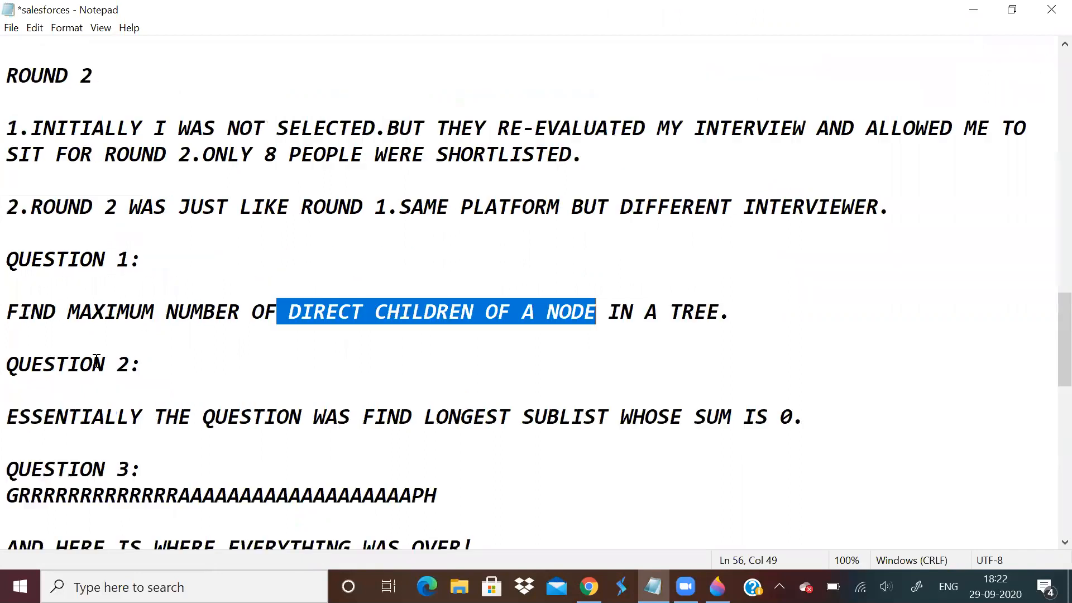
scroll("up", 3)
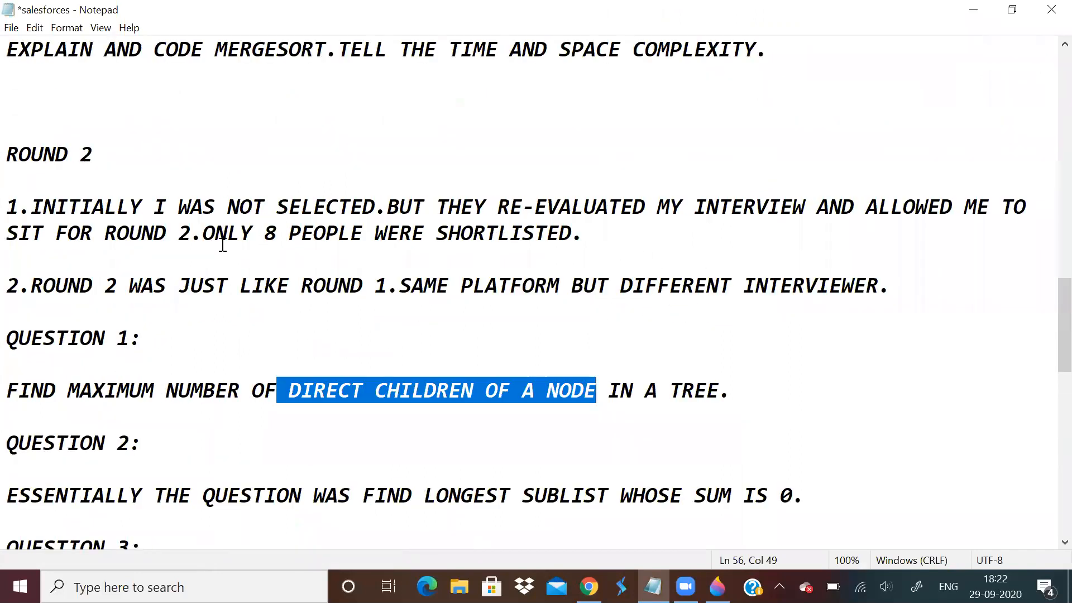
mouse_move(306, 285)
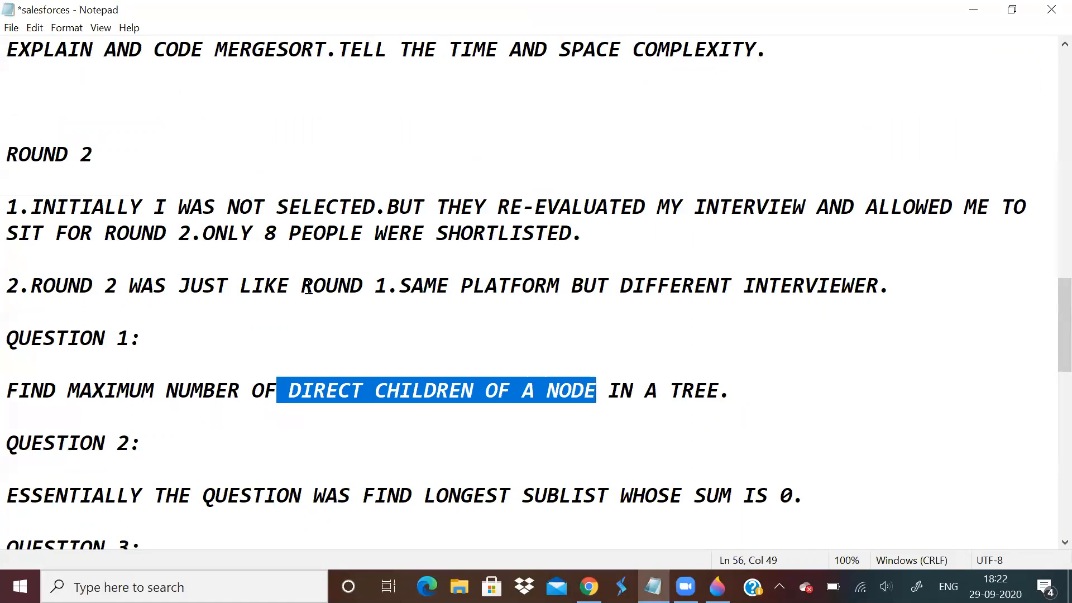
scroll("down", 3)
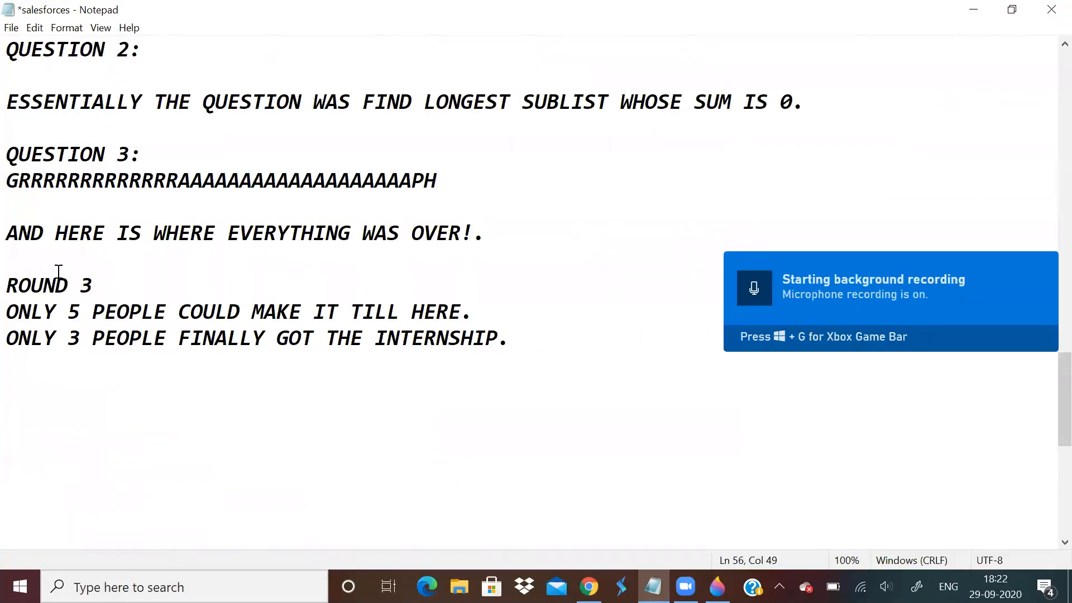
mouse_move(213, 306)
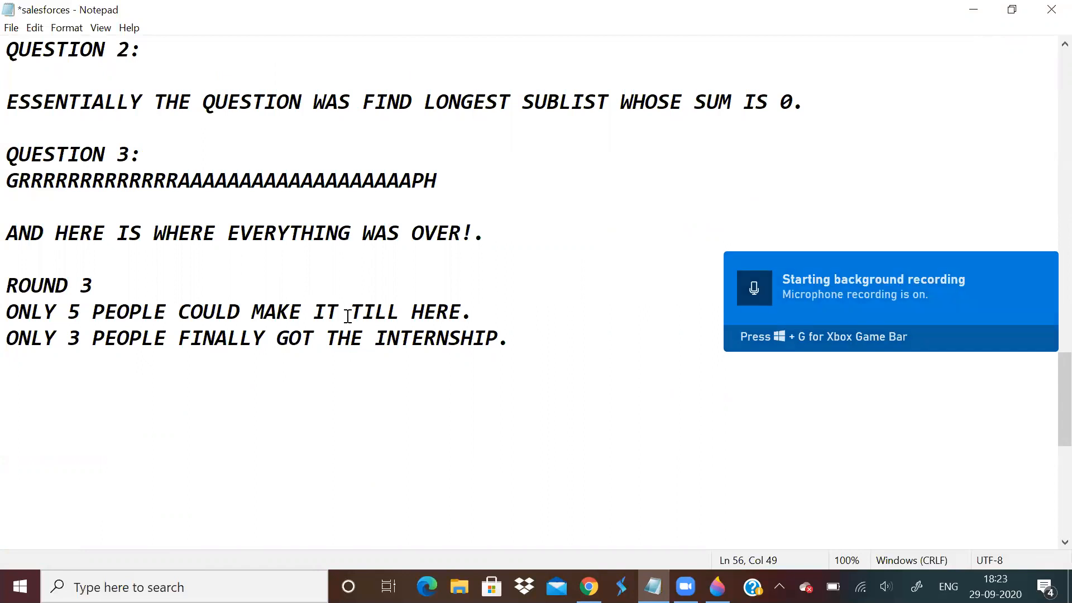
key("enter")
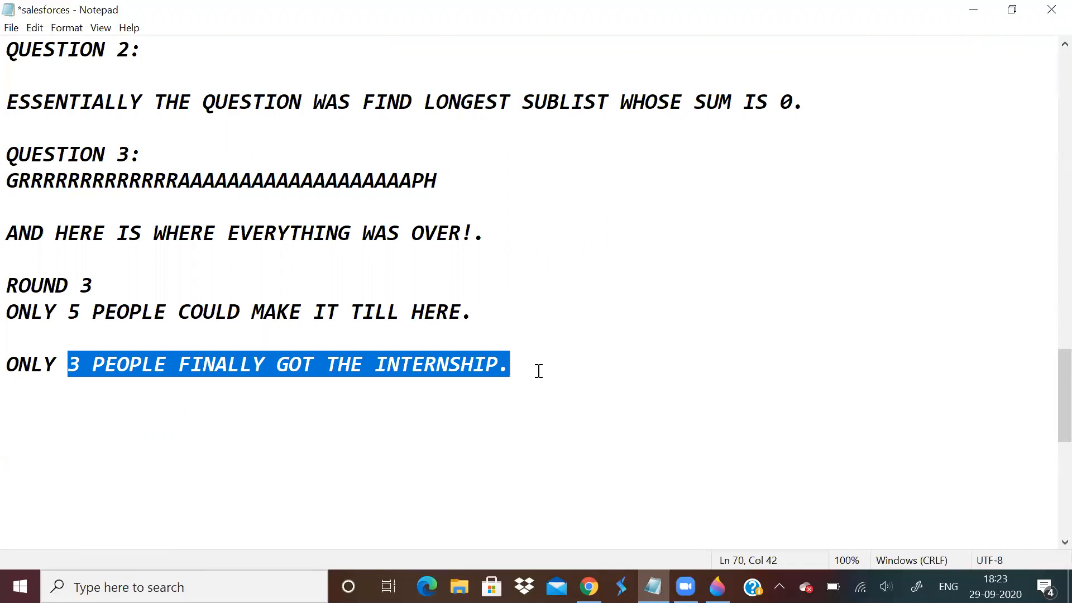
scroll("up", 3)
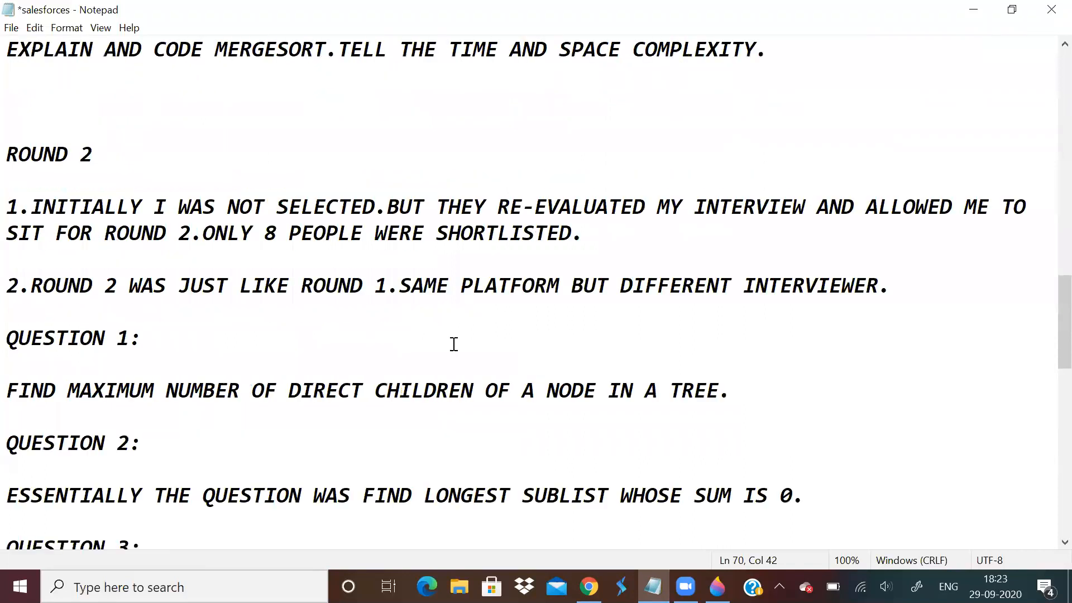
scroll("up", 3)
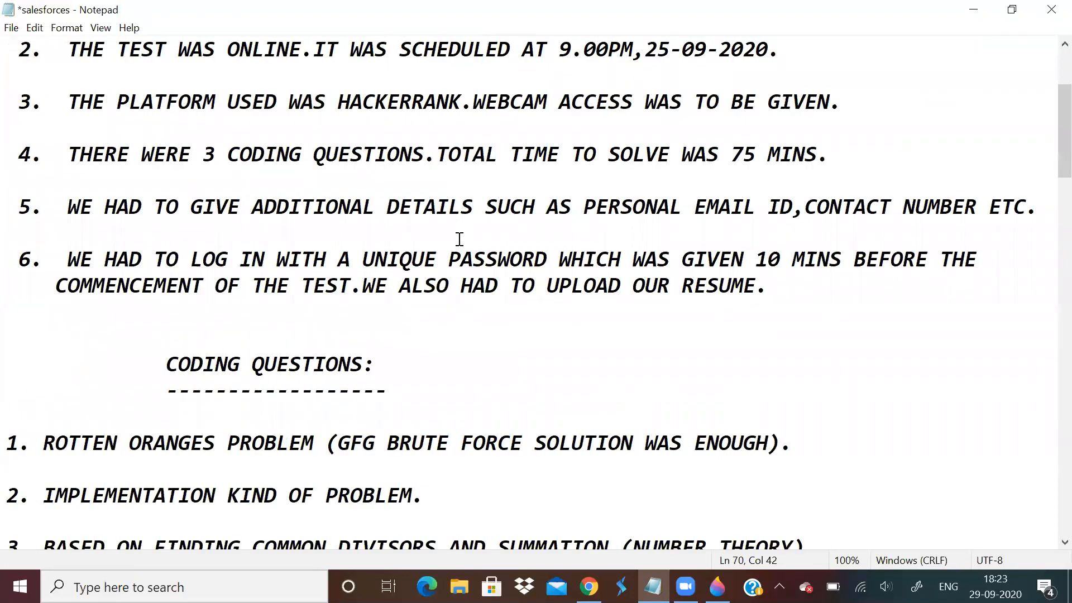
scroll("down", 3)
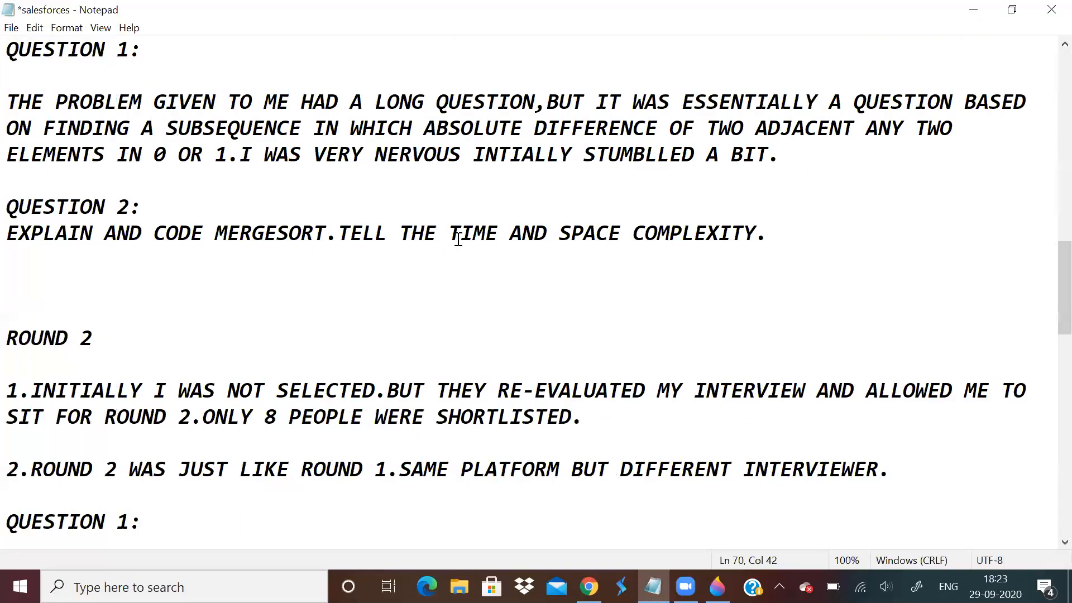
scroll("down", 3)
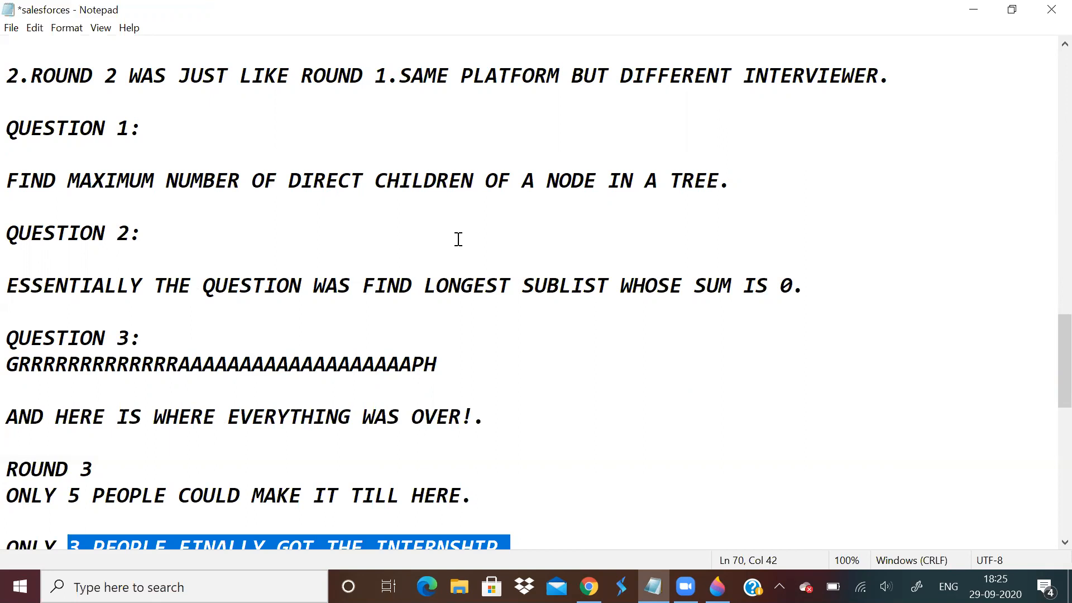
scroll("up", 3)
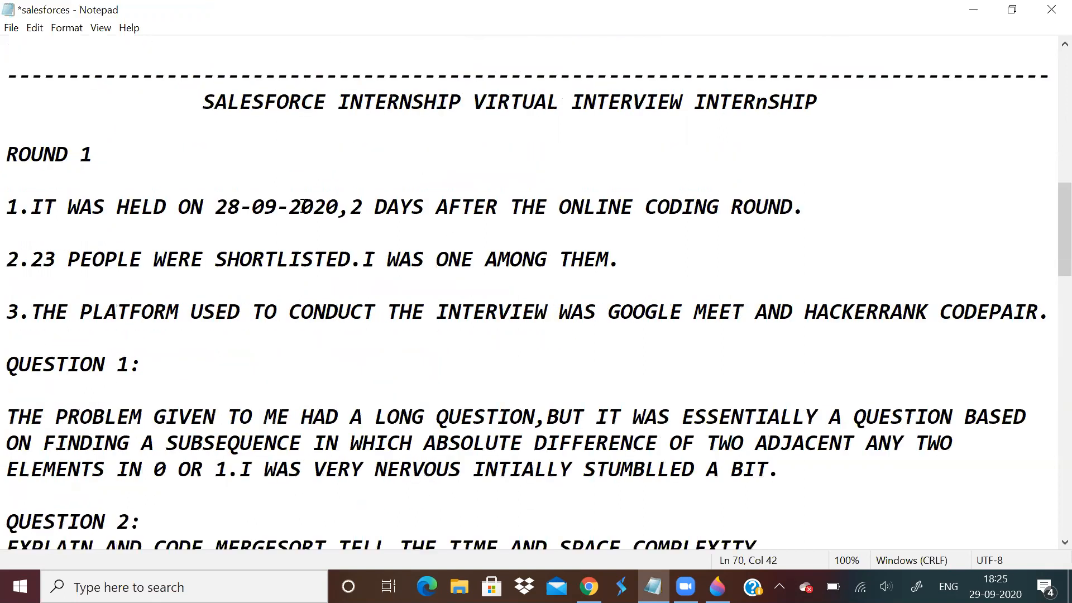
scroll("down", 3)
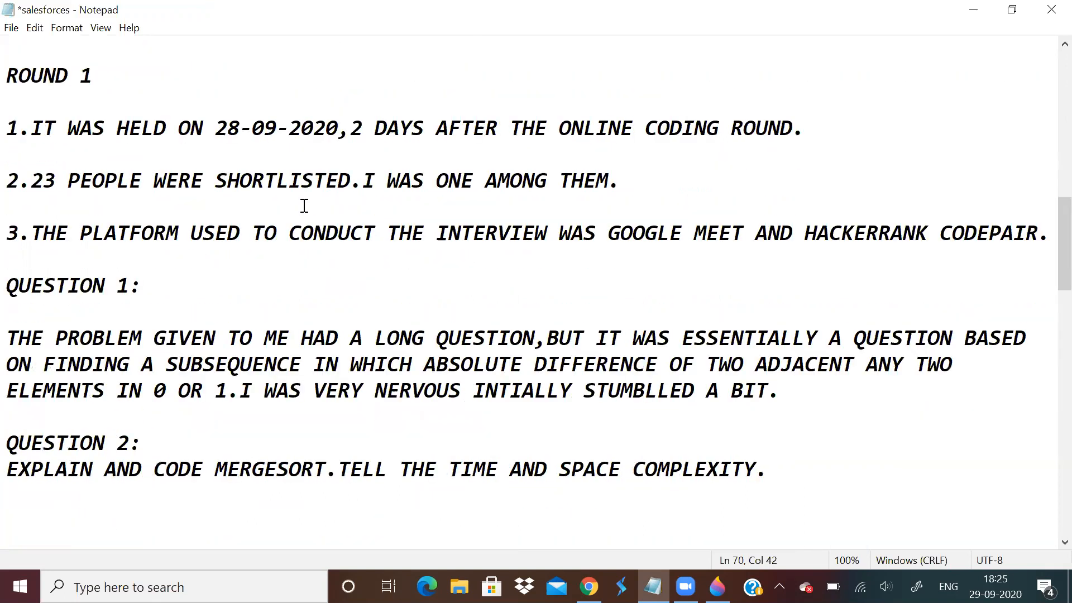
mouse_move(607, 270)
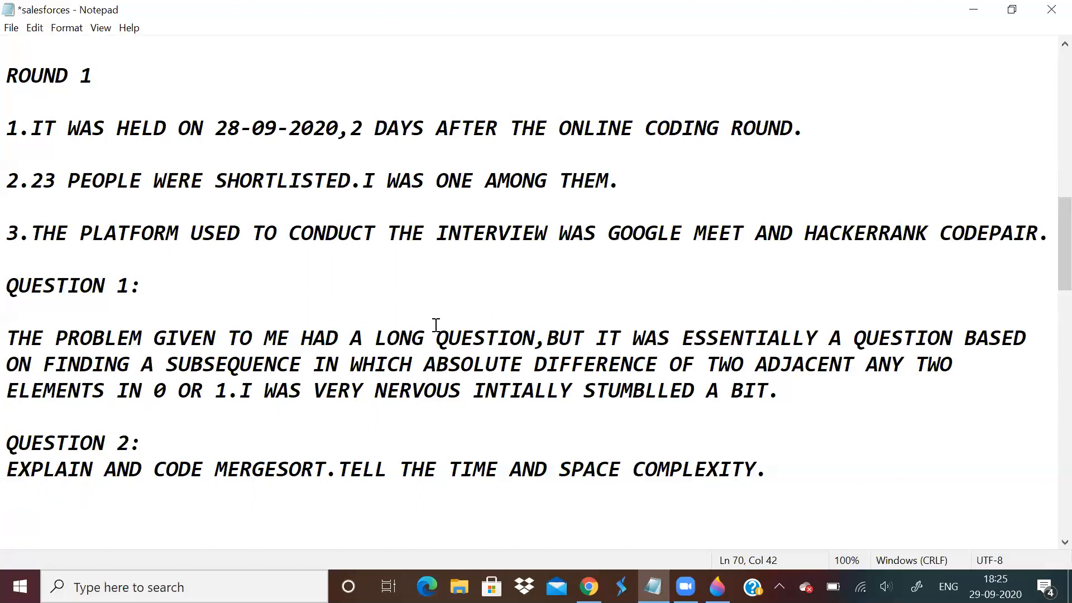
mouse_move(584, 516)
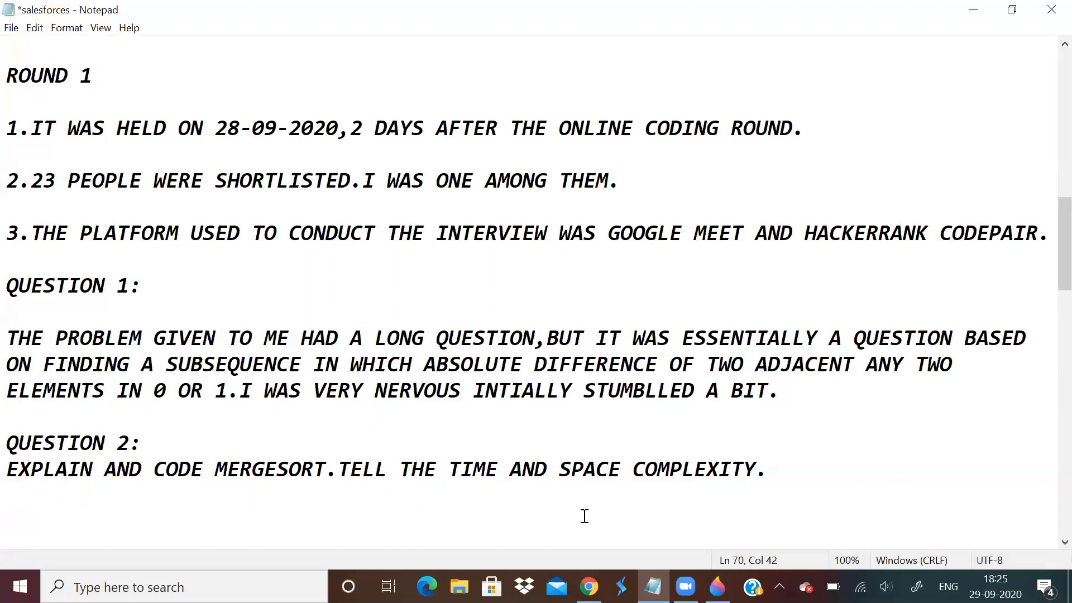